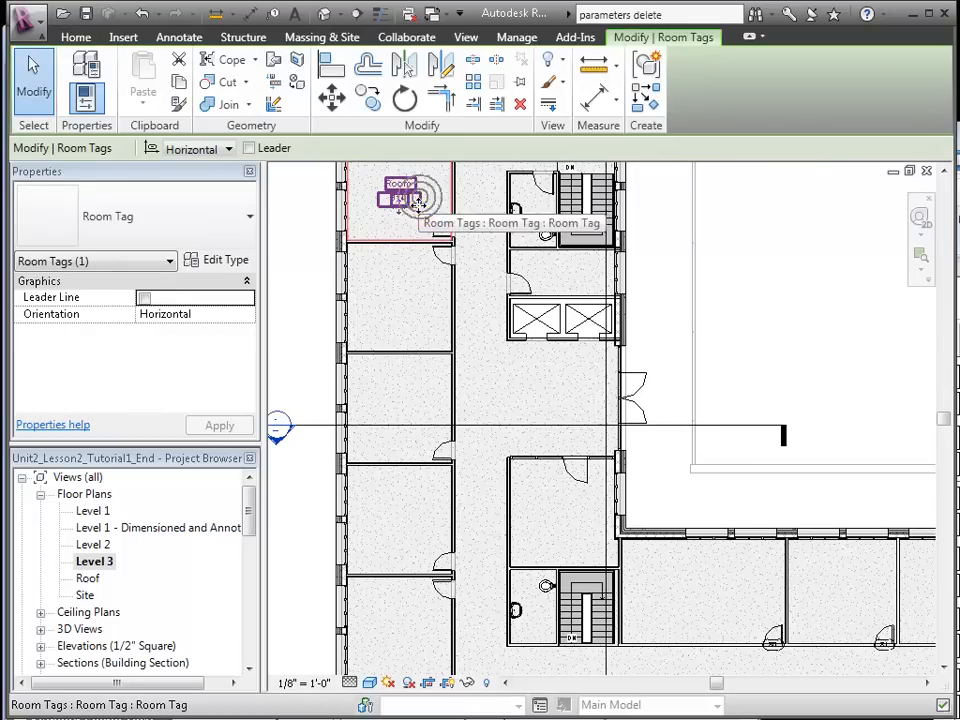
# Renumber the top-left Level 3 room's tag from 314 to 301.
pyautogui.doubleClick(398, 198)
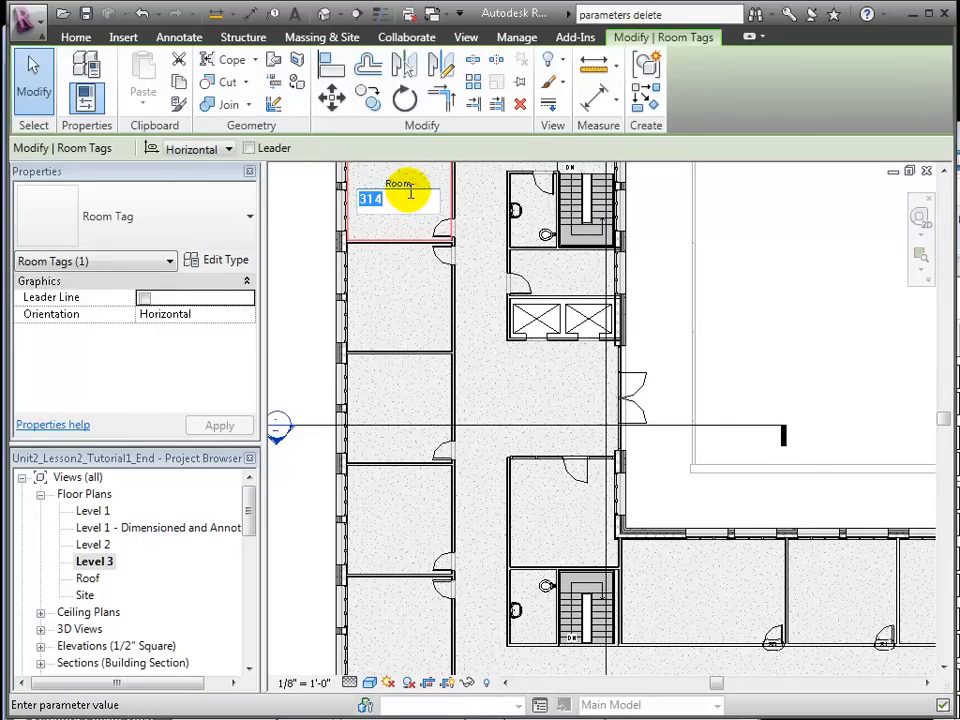
pyautogui.write('301')
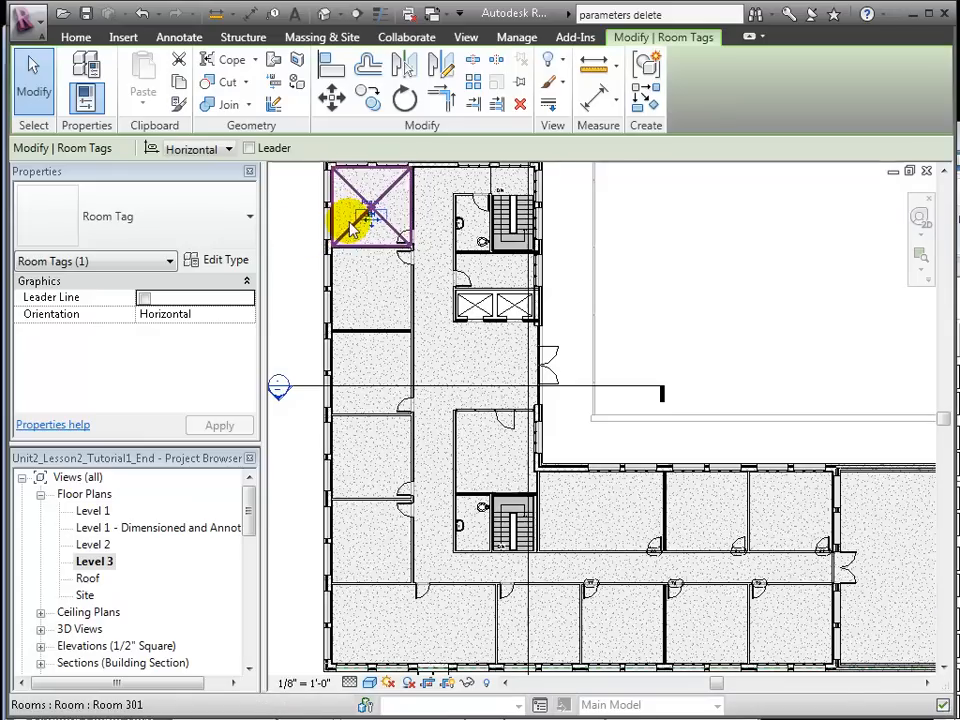
pyautogui.rightClick(355, 210)
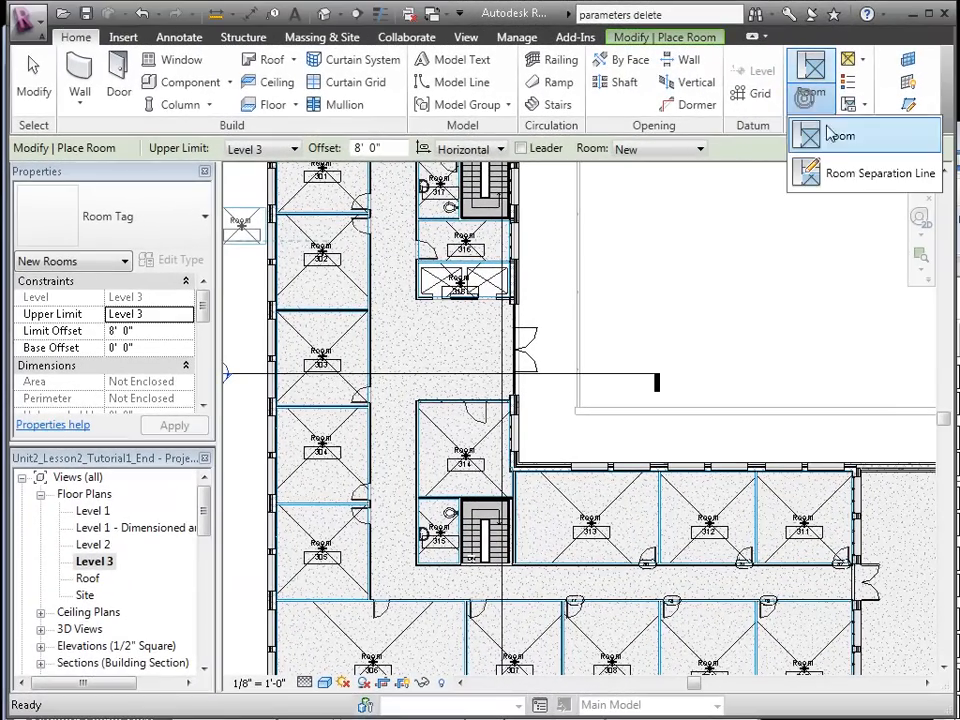
# Draw room separation lines from the exterior wall to the stair walls beside room 317.
pyautogui.click(879, 173)
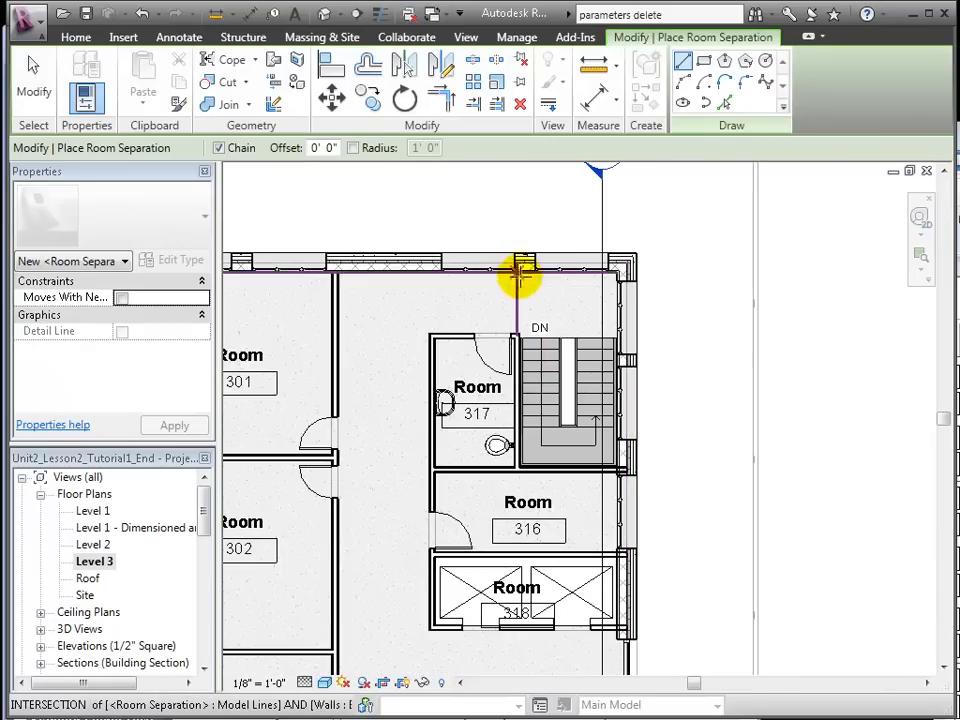
pyautogui.moveTo(515, 335)
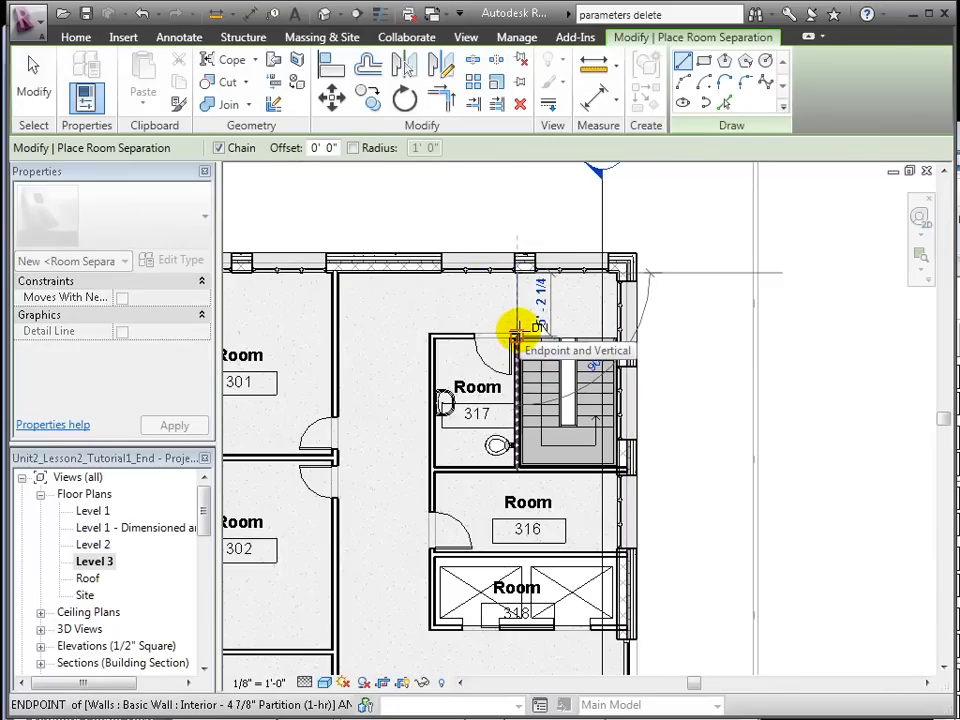
pyautogui.click(518, 330)
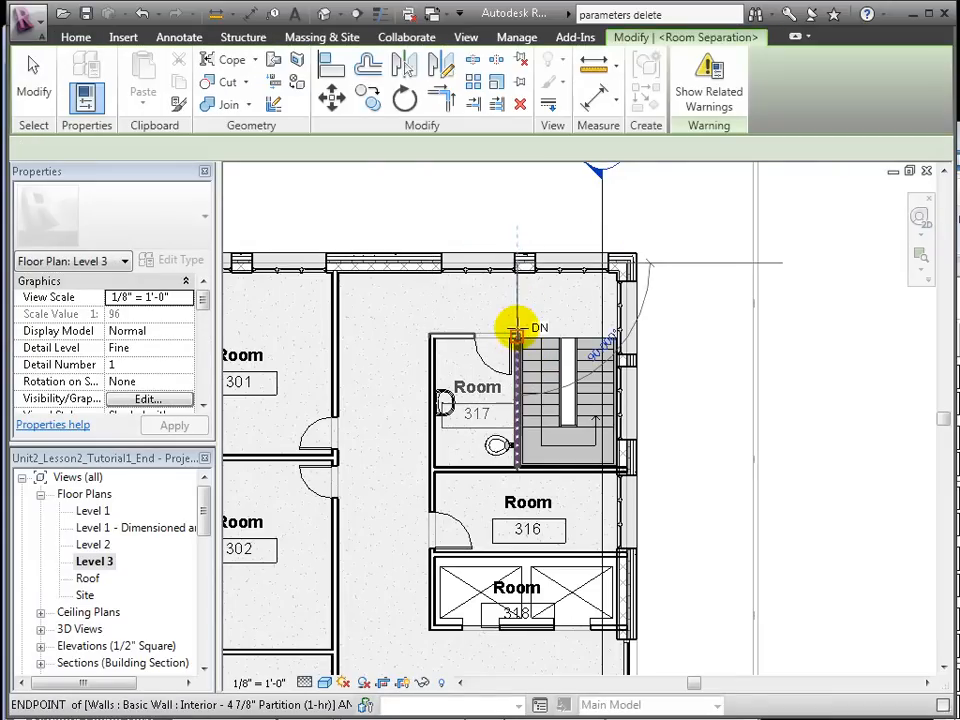
pyautogui.click(517, 330)
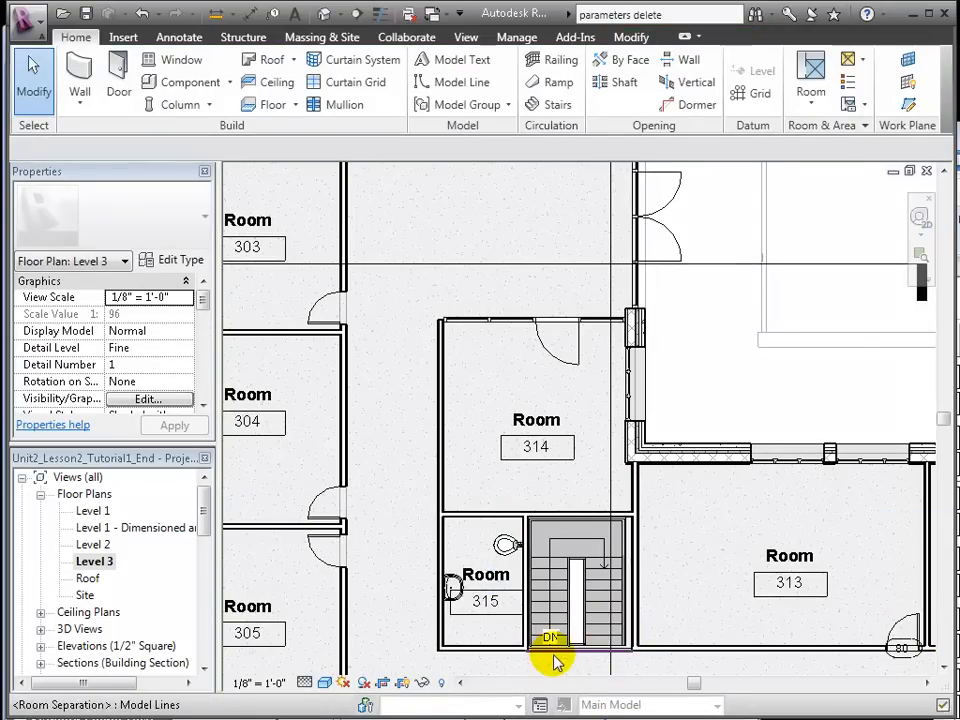
# Place a tagged room inside the stairwell beside room 315.
pyautogui.click(552, 655)
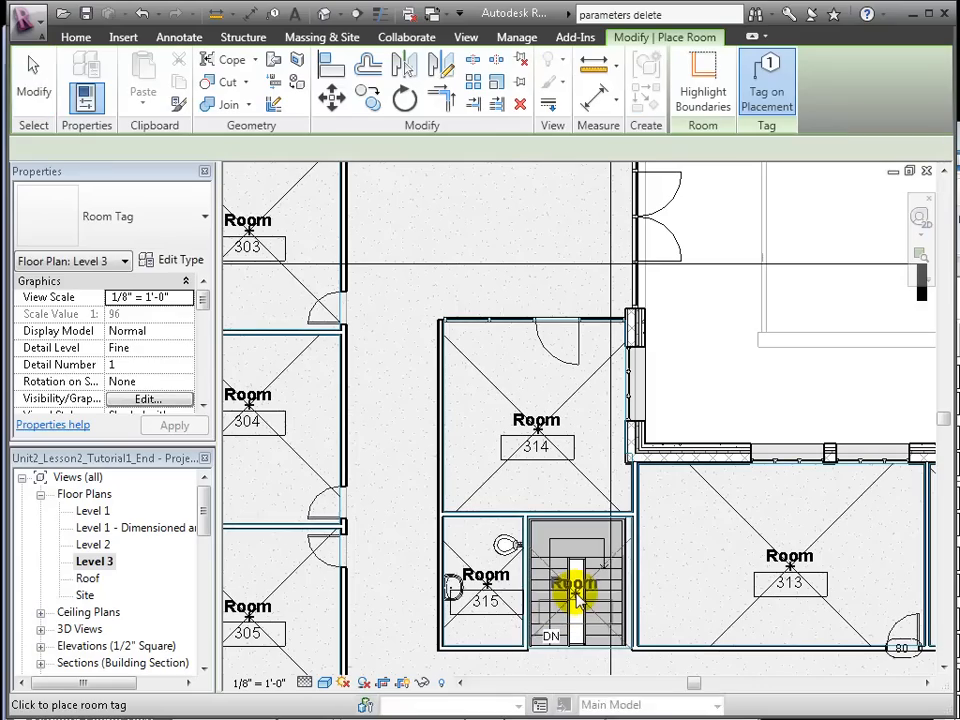
pyautogui.click(575, 590)
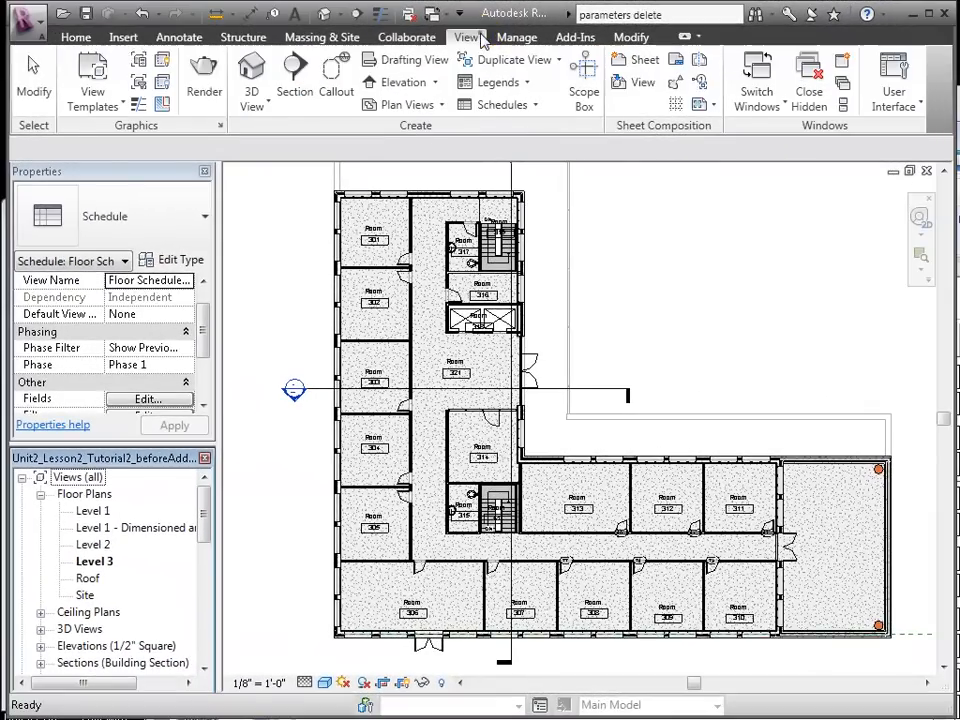
# Create a new Schedule/Quantities for the Rooms category.
pyautogui.click(504, 104)
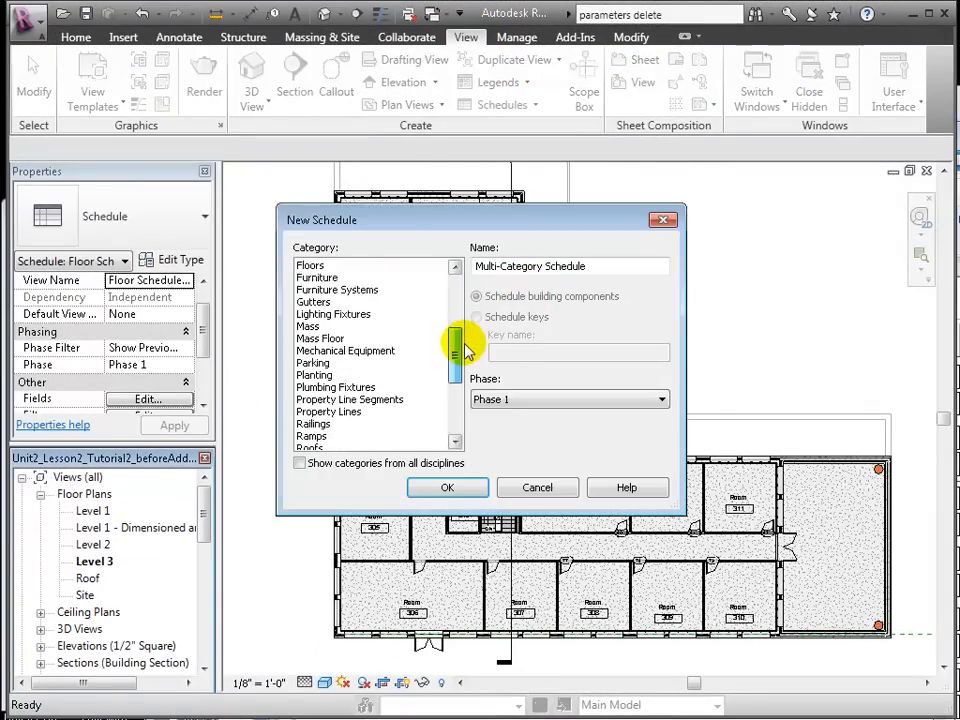
pyautogui.click(315, 398)
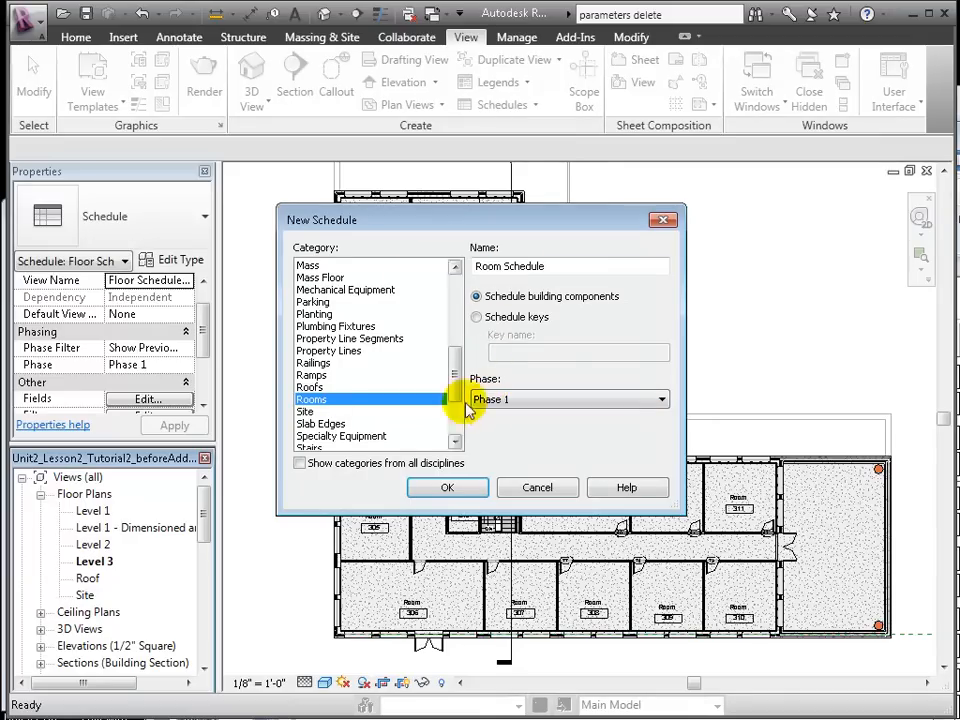
pyautogui.click(447, 487)
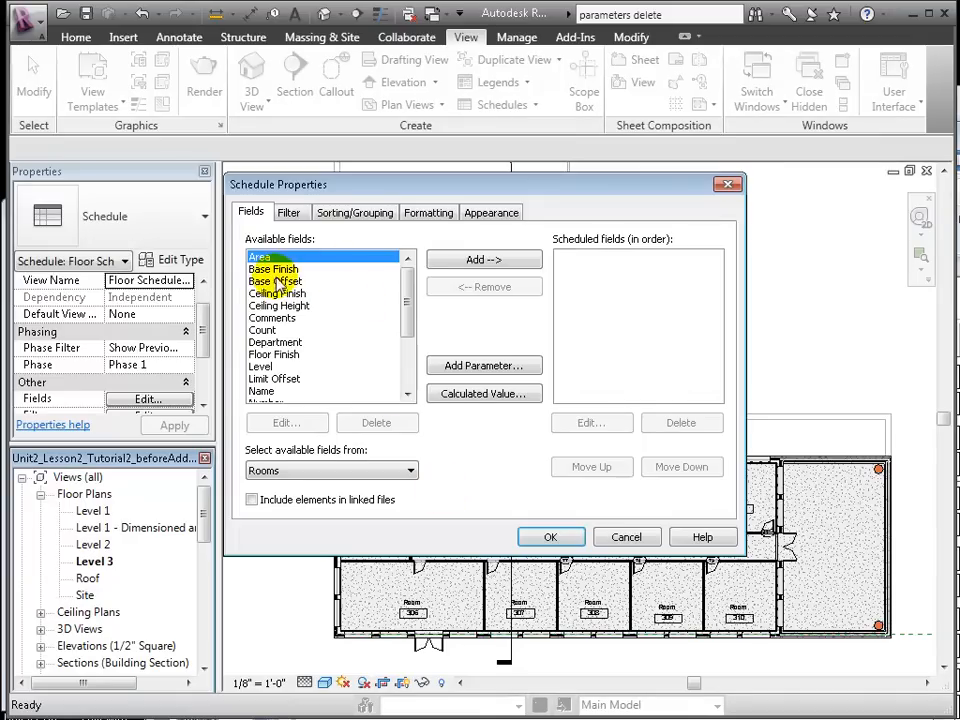
# Add a Room Type text parameter grouped under Identity Data as a schedule field.
pyautogui.click(484, 365)
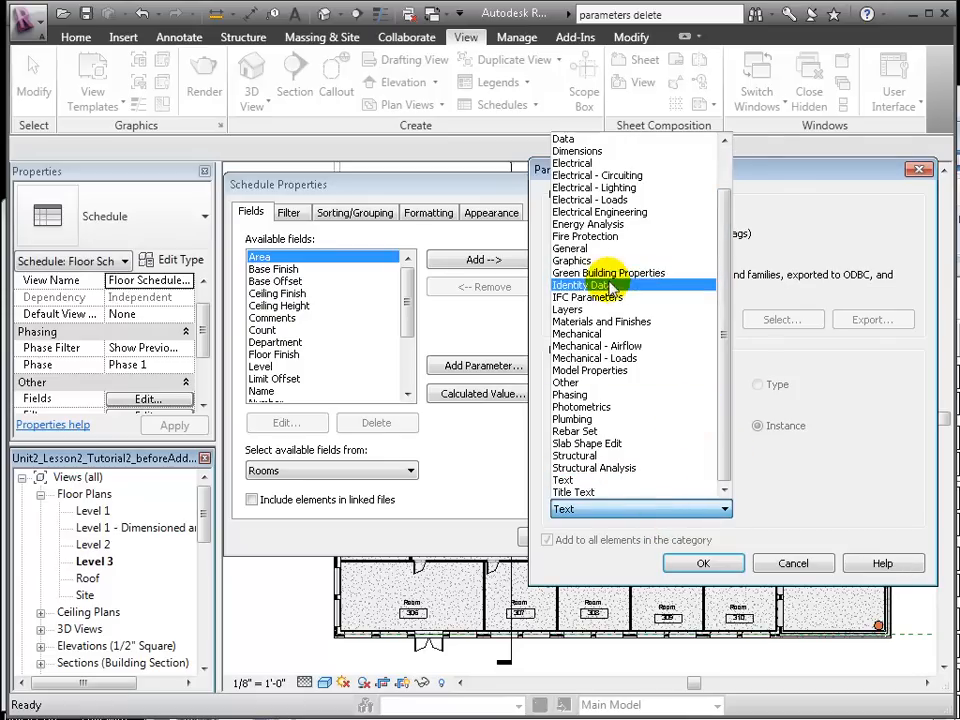
pyautogui.click(585, 296)
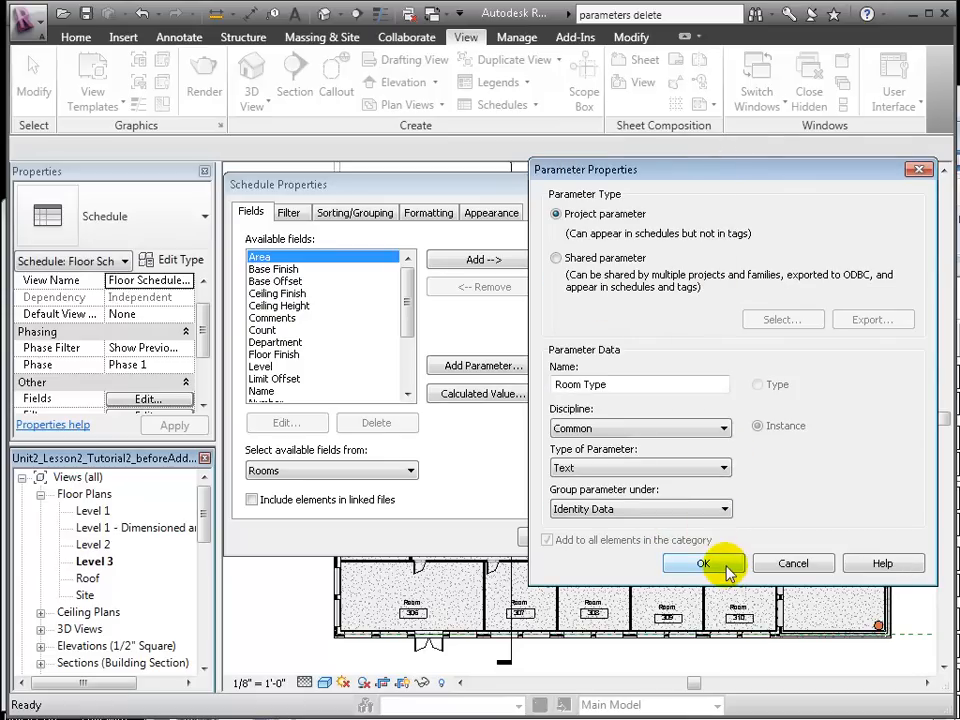
pyautogui.click(703, 563)
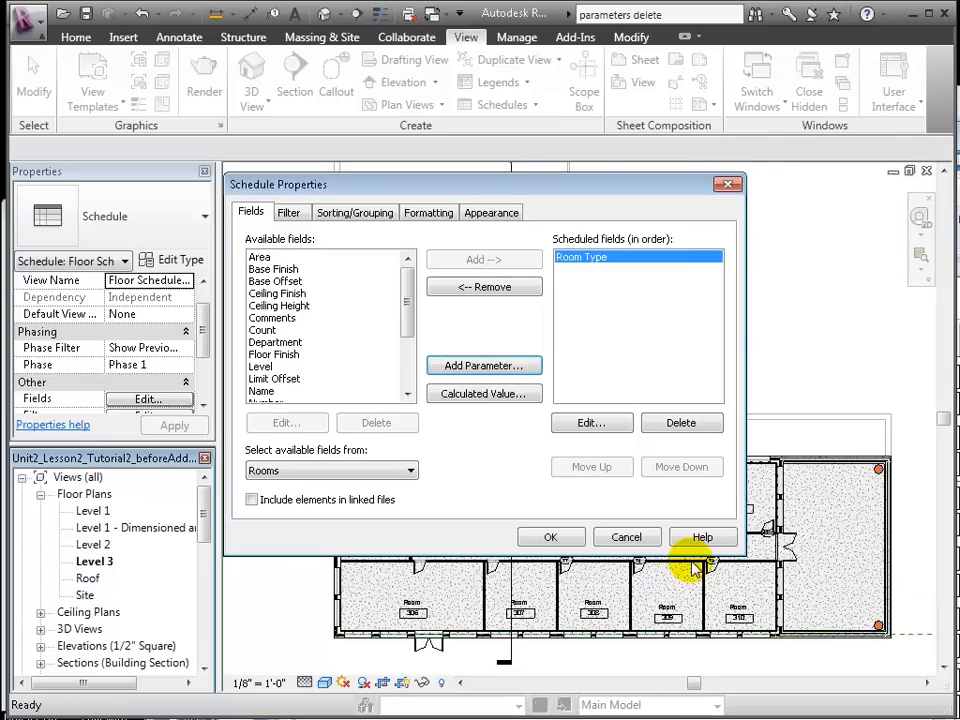
# Add Area, Floor Finish, Number and Level fields and move Level and Number to the top.
pyautogui.click(259, 257)
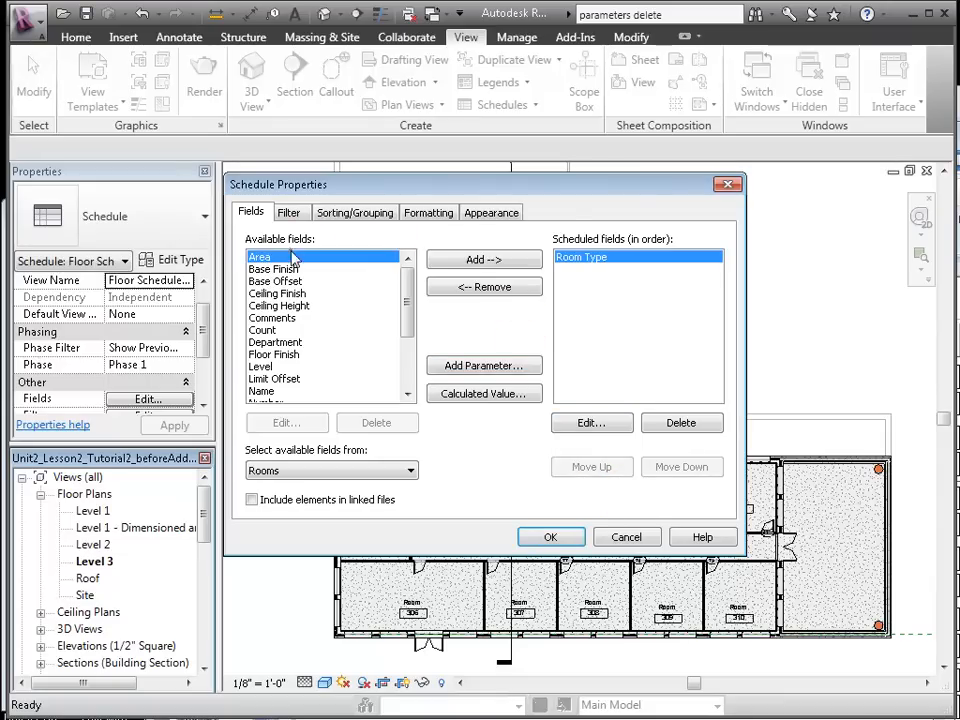
pyautogui.click(483, 259)
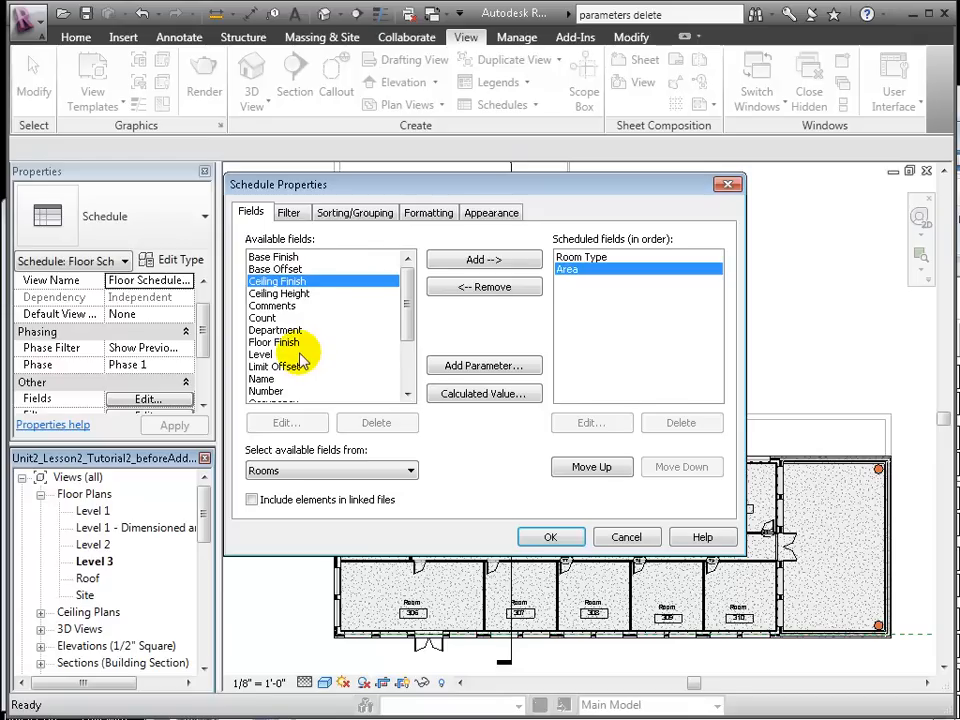
pyautogui.click(275, 342)
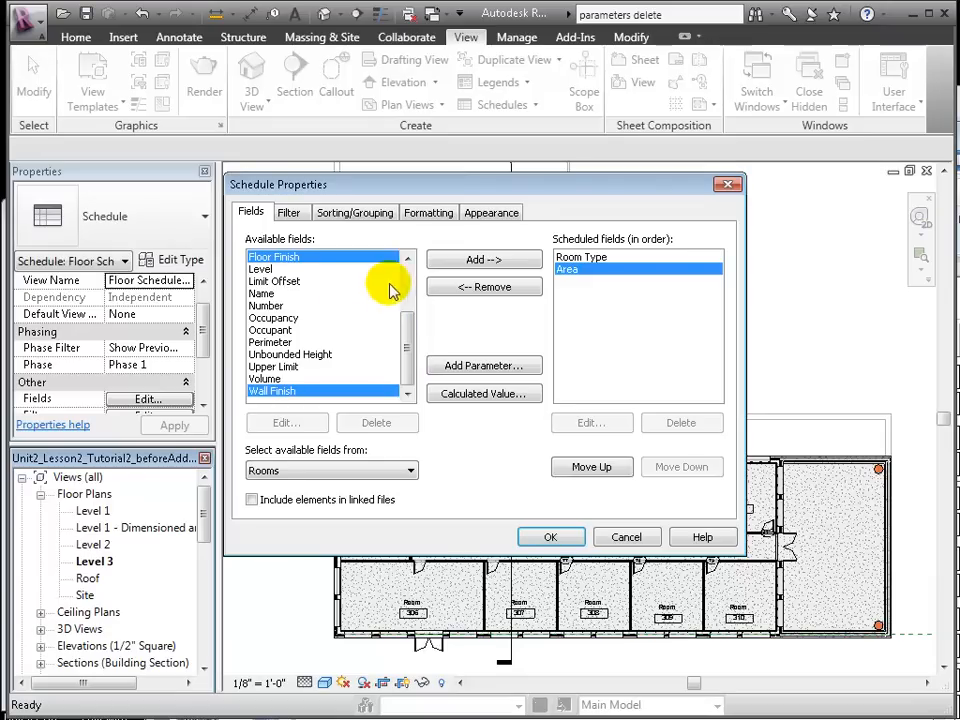
pyautogui.click(266, 305)
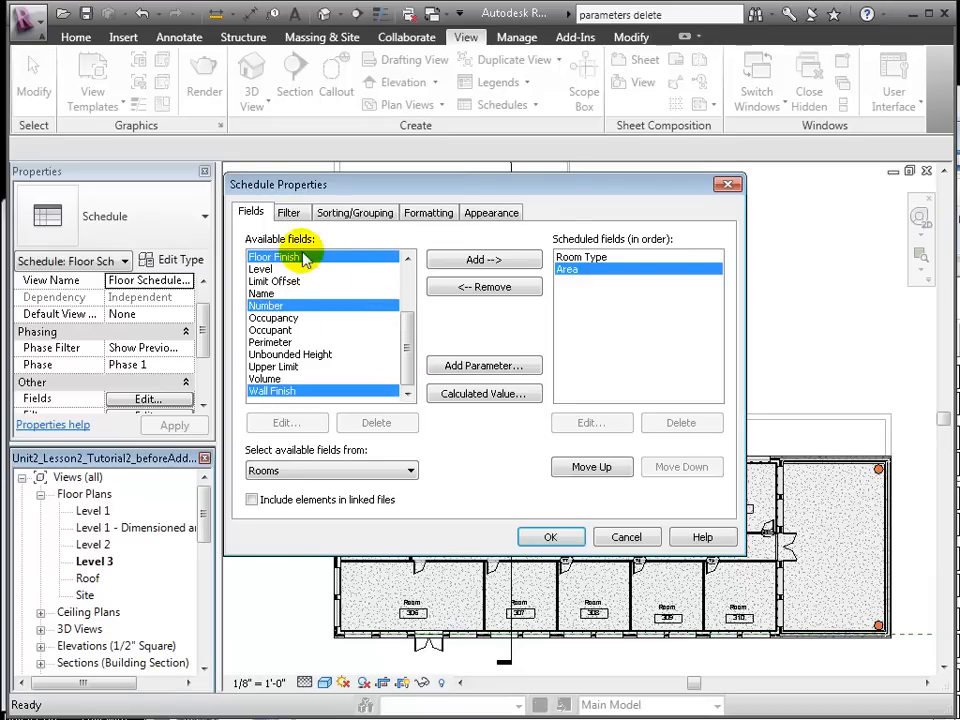
pyautogui.moveTo(280, 268)
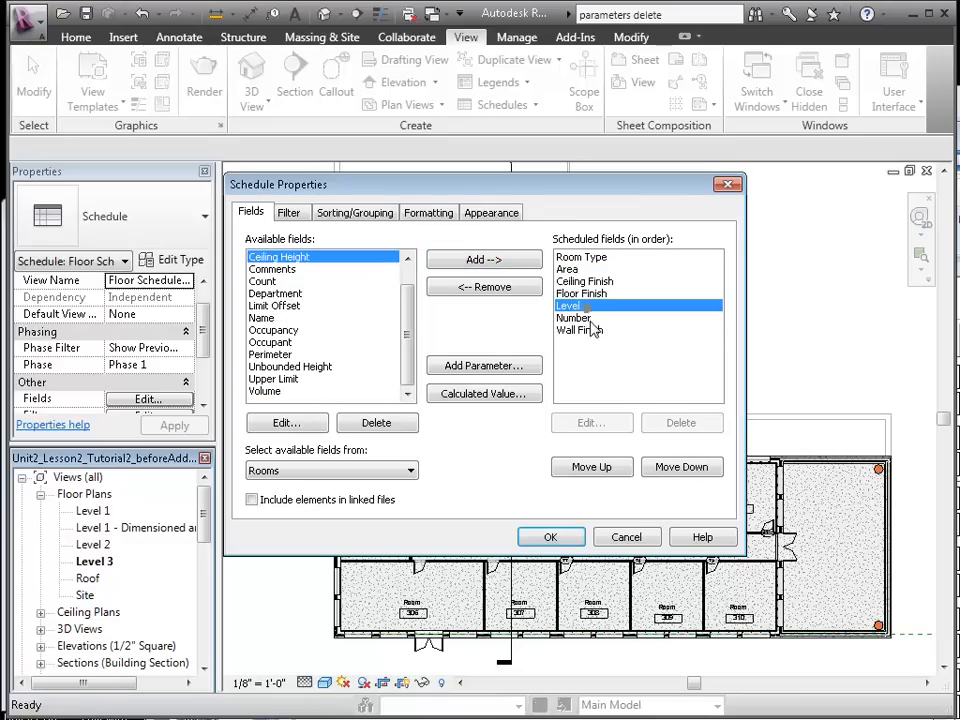
pyautogui.click(591, 467)
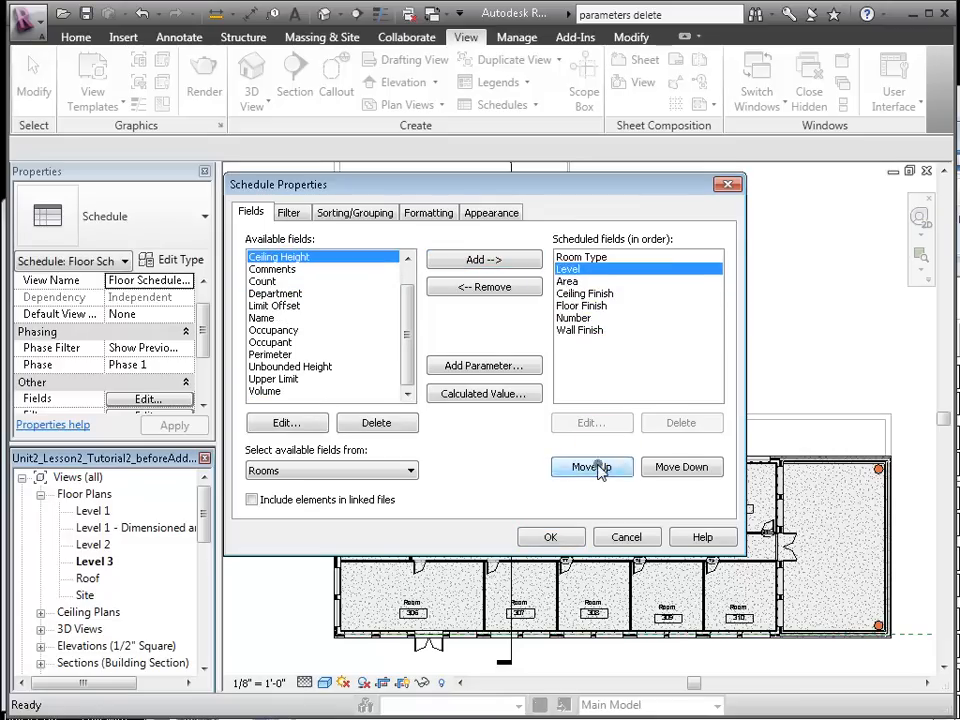
pyautogui.click(592, 467)
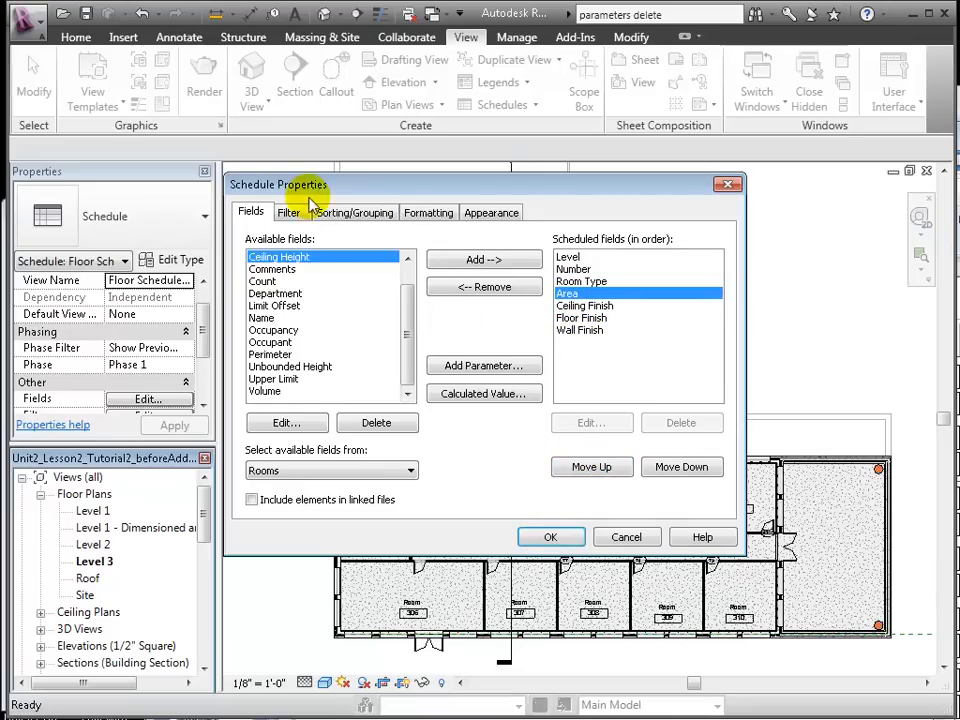
pyautogui.click(356, 212)
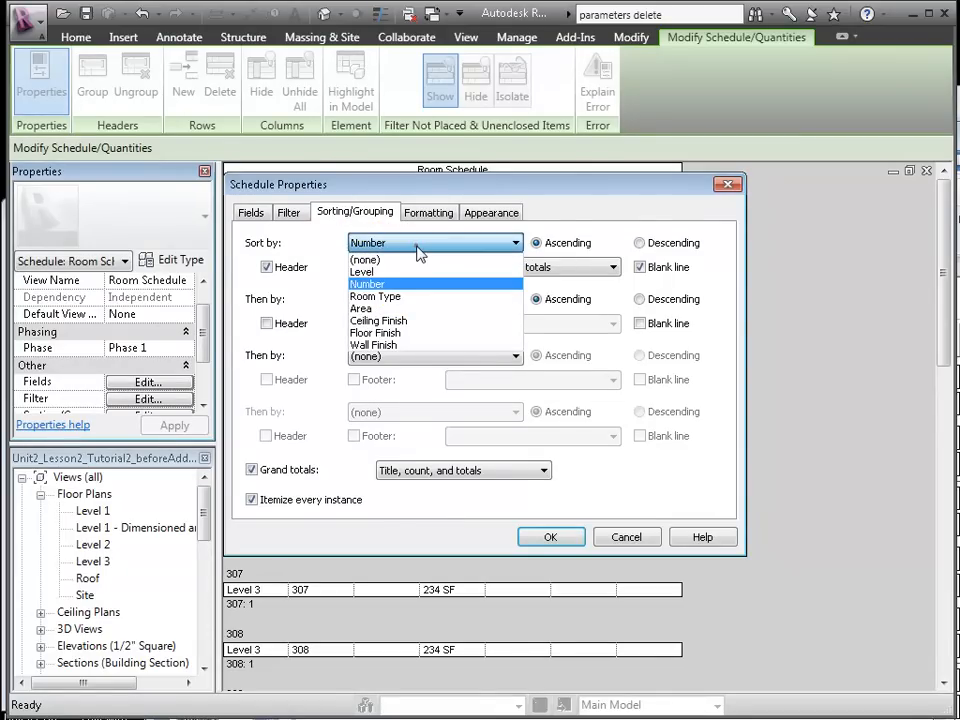
# Sort the schedule by Room Type with count footers, then by Number.
pyautogui.click(375, 296)
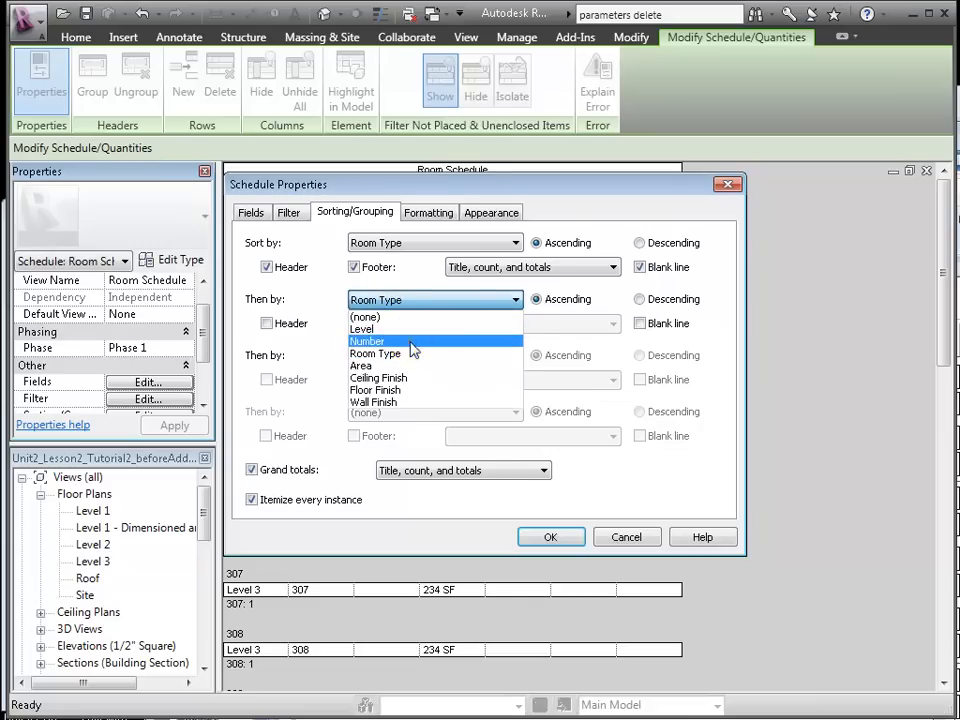
pyautogui.click(550, 537)
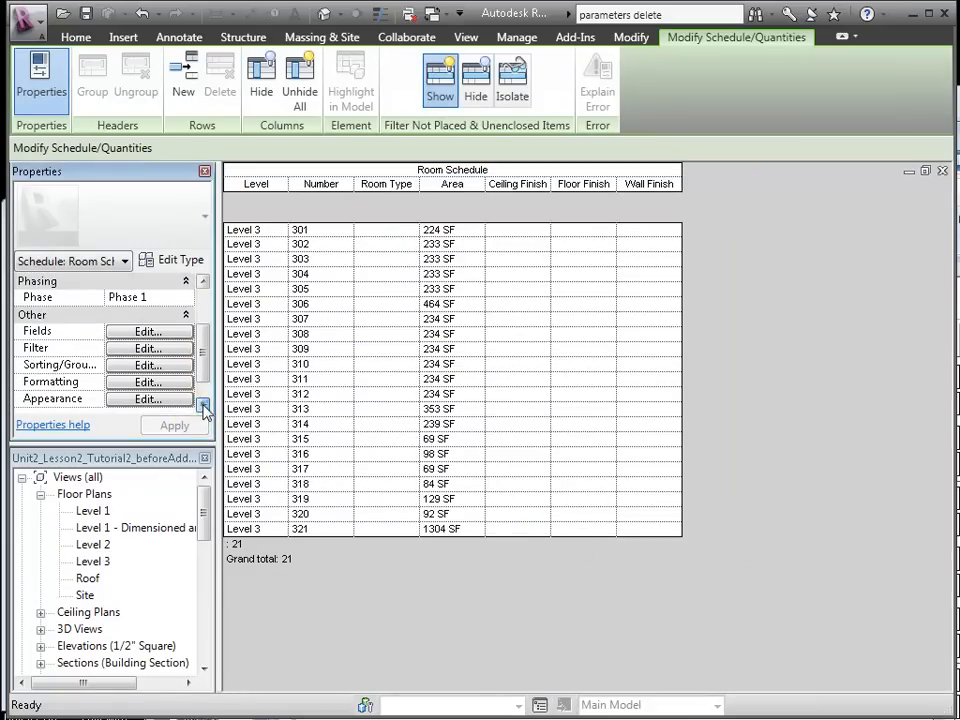
# Right-align the Area column and turn on Calculate totals.
pyautogui.click(148, 381)
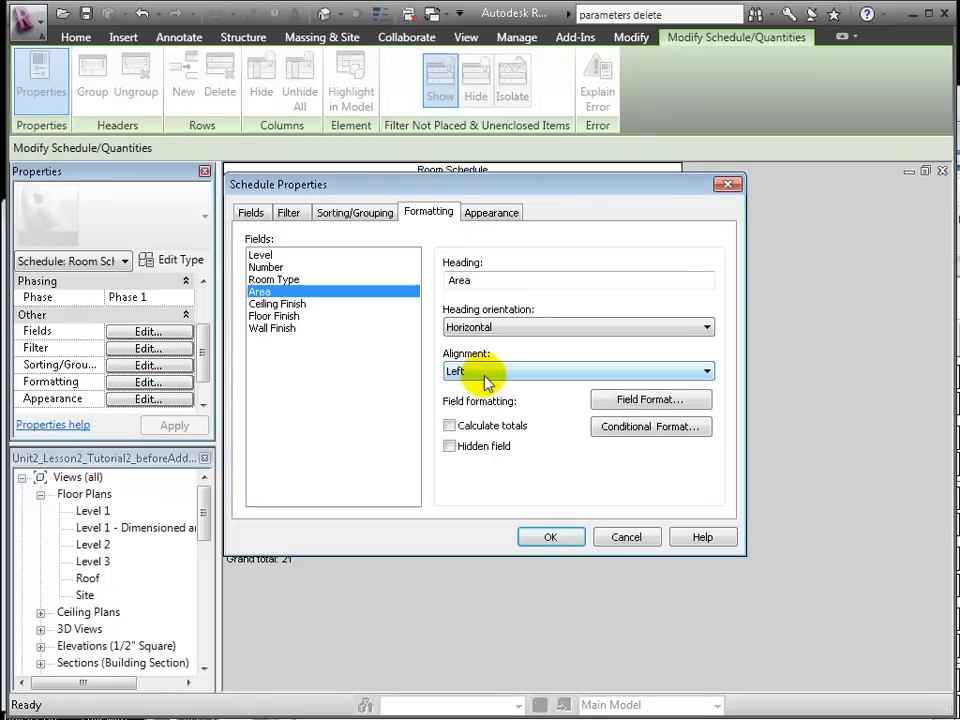
pyautogui.click(578, 371)
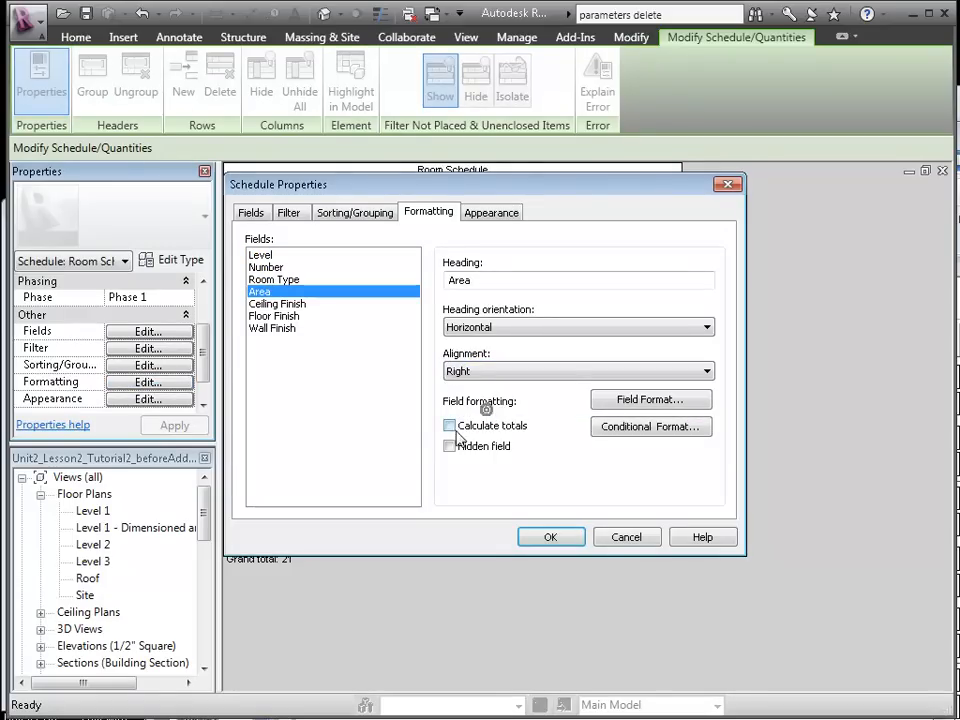
pyautogui.click(550, 537)
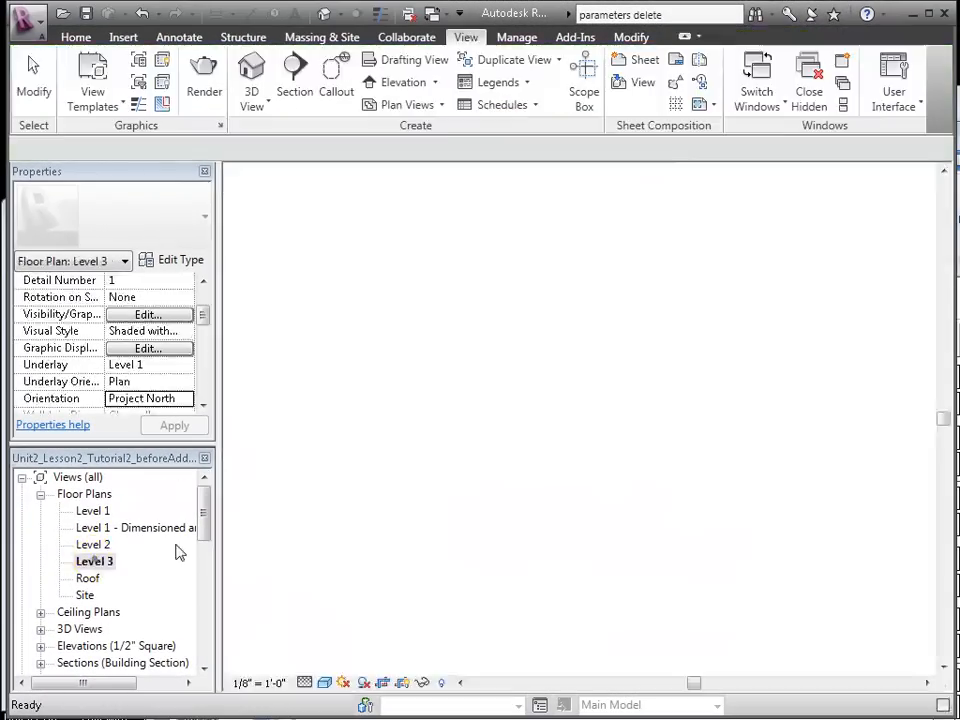
# Set Room Type to Office for rooms 301–305 and the other perimeter rooms on Level 3.
pyautogui.doubleClick(94, 561)
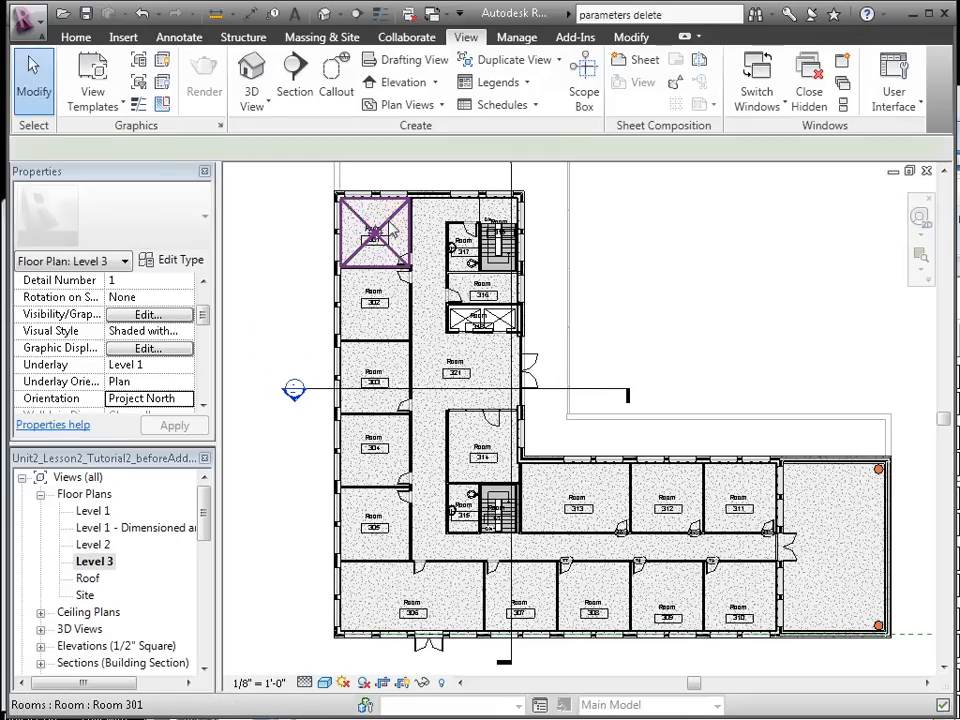
pyautogui.click(375, 232)
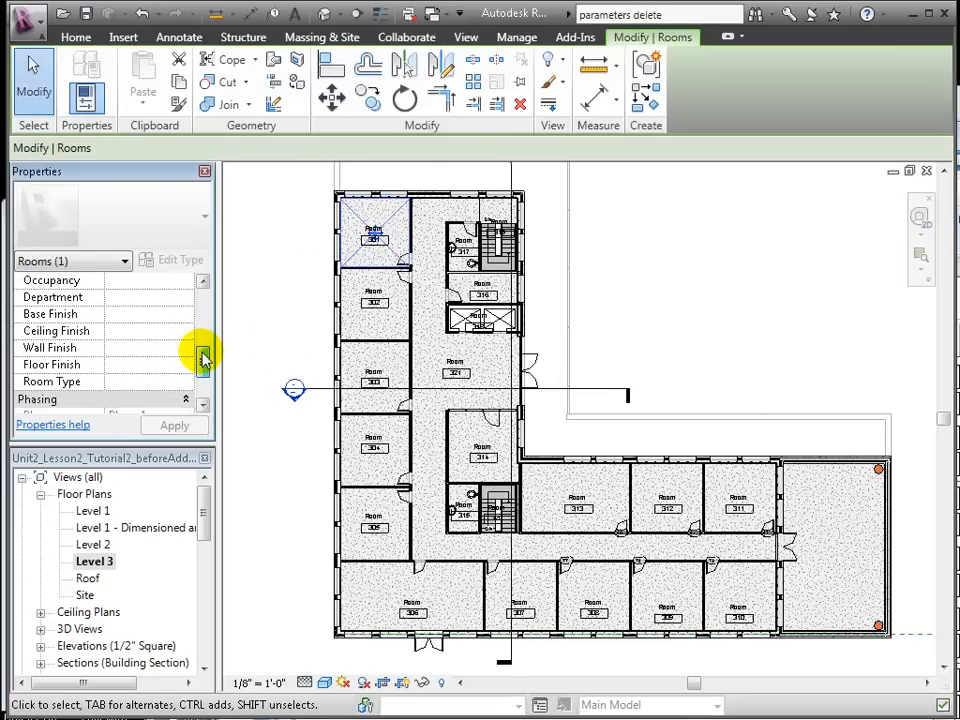
pyautogui.write('Office')
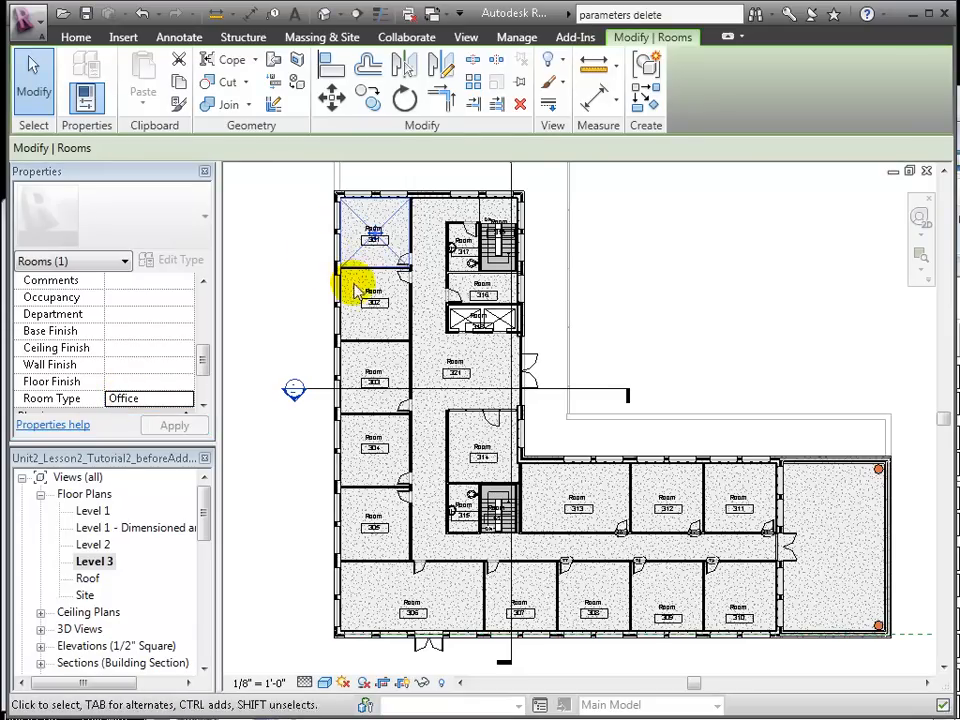
pyautogui.click(375, 300)
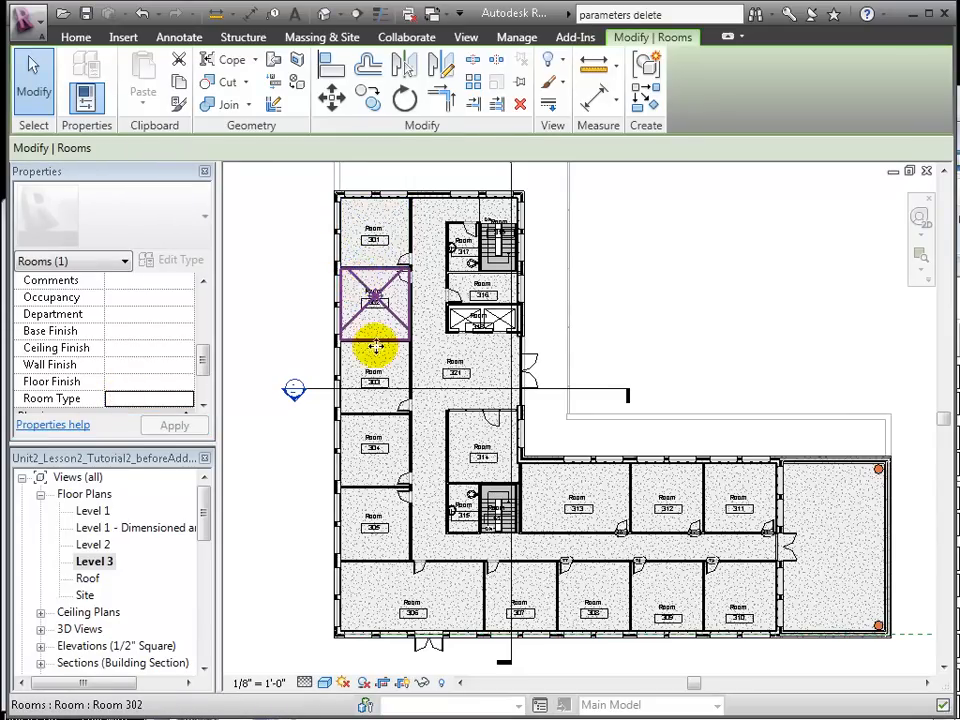
pyautogui.click(400, 425)
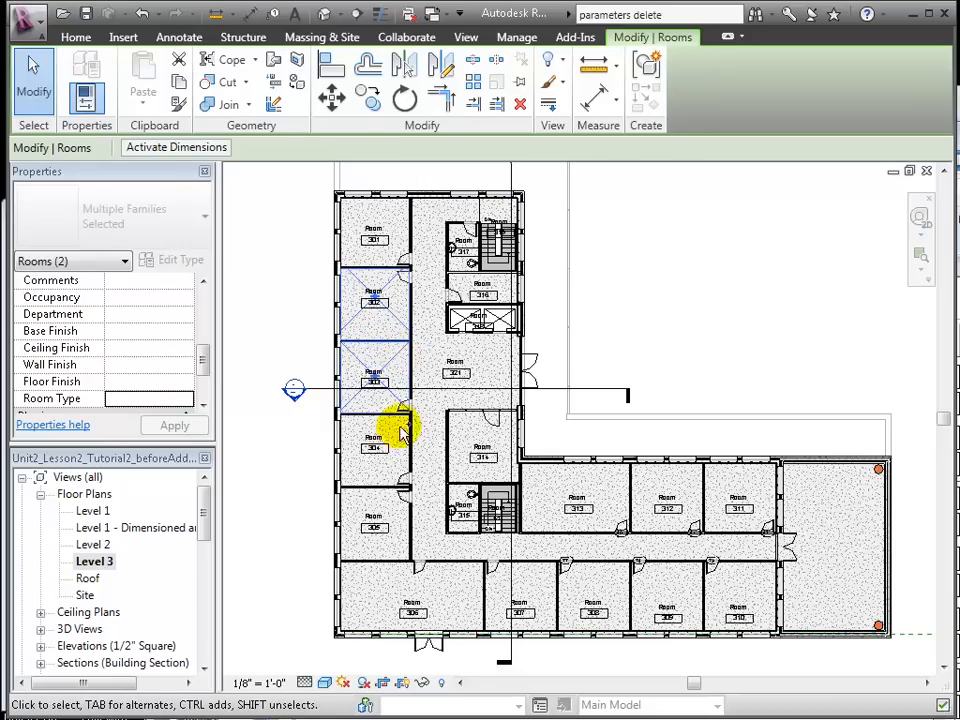
pyautogui.click(375, 440)
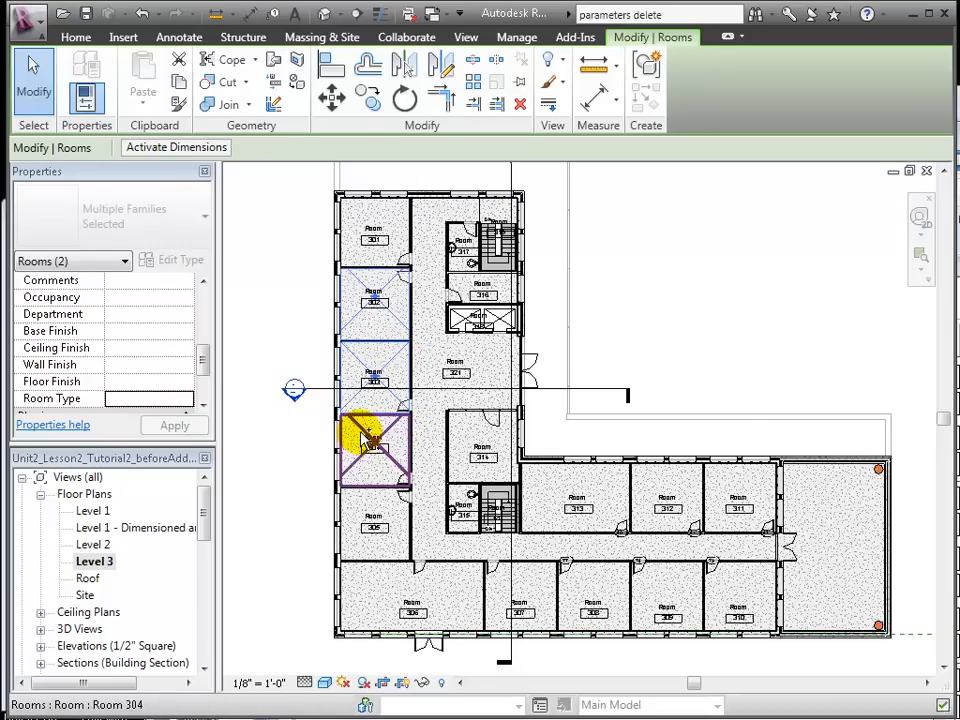
pyautogui.click(443, 465)
pyautogui.write('Office')
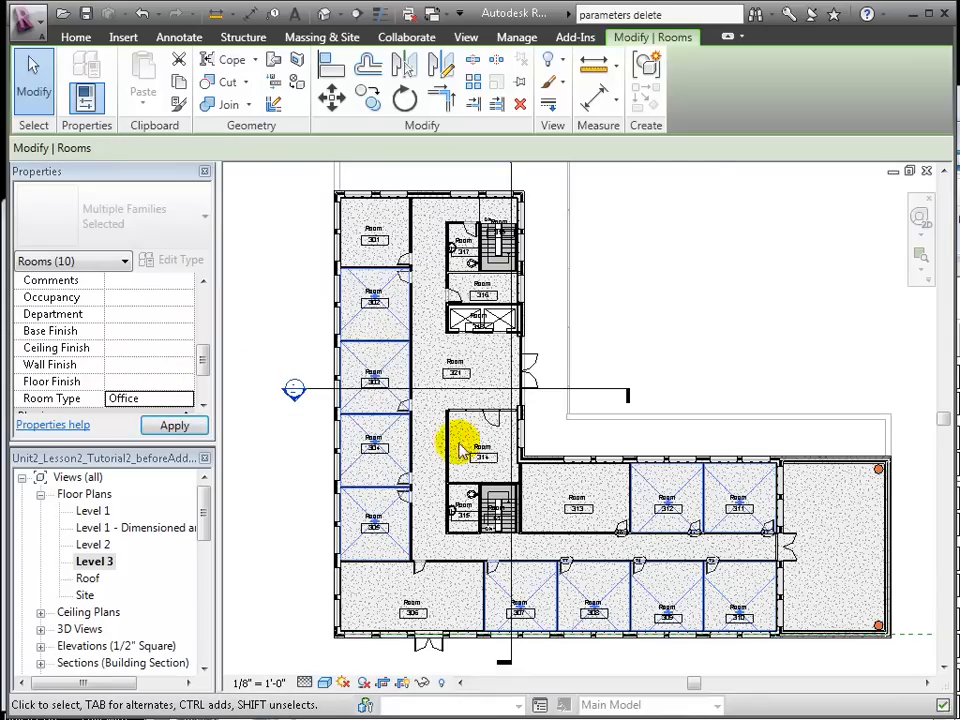
pyautogui.click(575, 500)
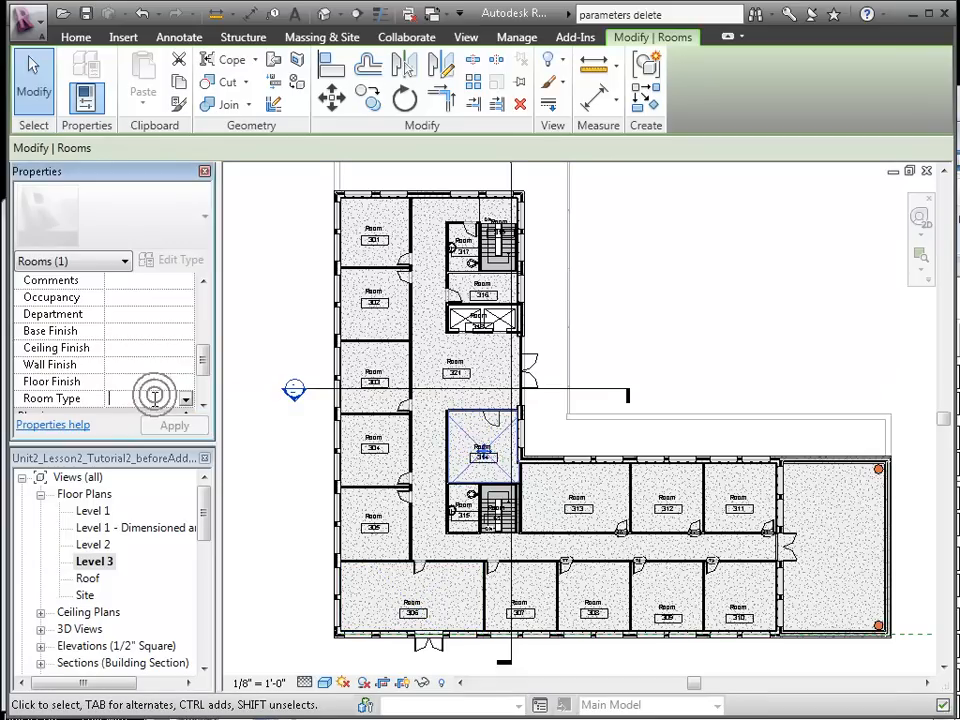
# Set room 314's Room Type to Conference.
pyautogui.write('Conference')
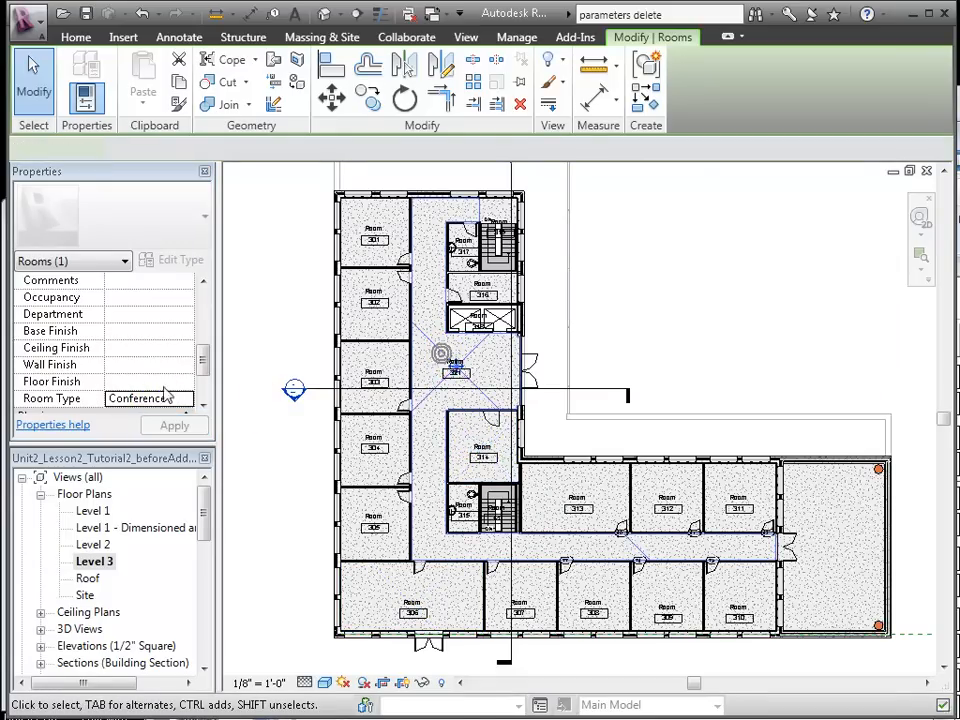
pyautogui.click(140, 398)
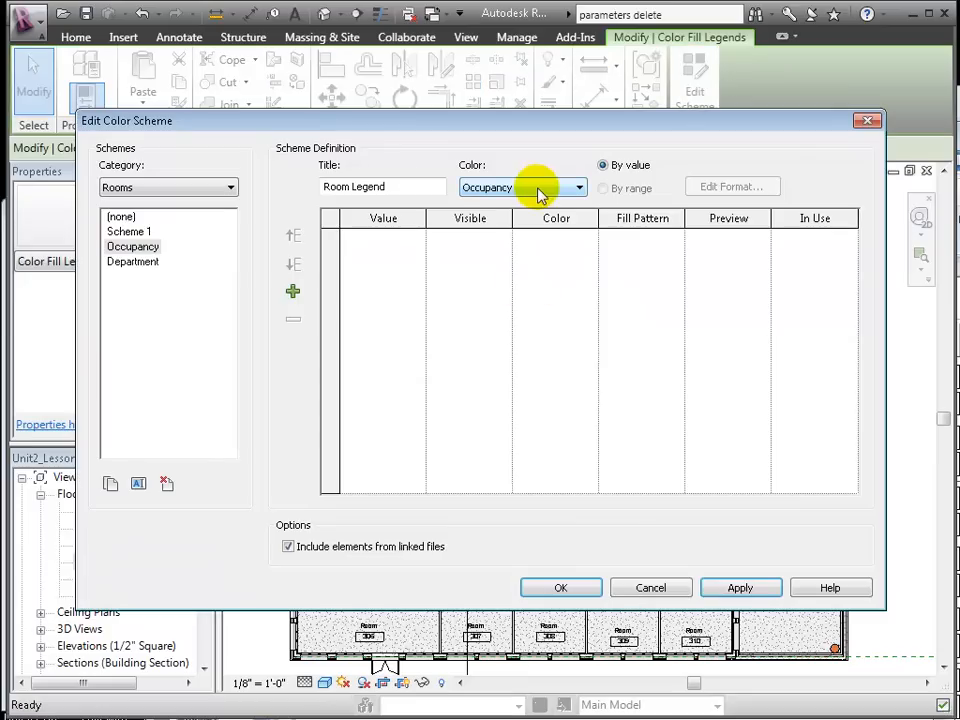
# Colour the Room Legend scheme by Room Type, with orange and green (corridor) fills.
pyautogui.click(520, 187)
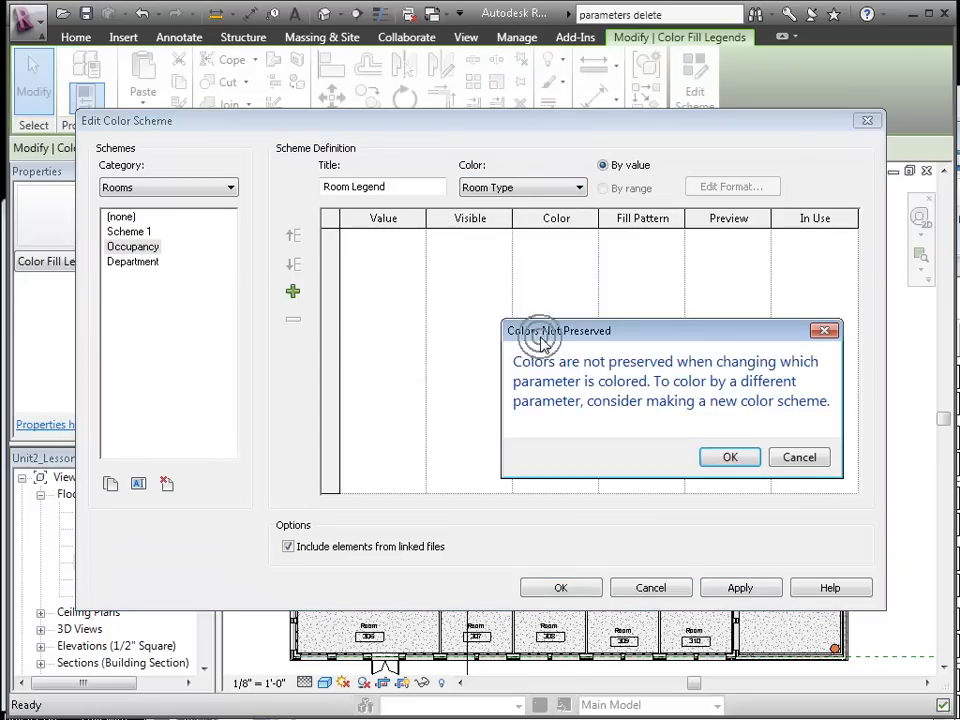
pyautogui.click(729, 457)
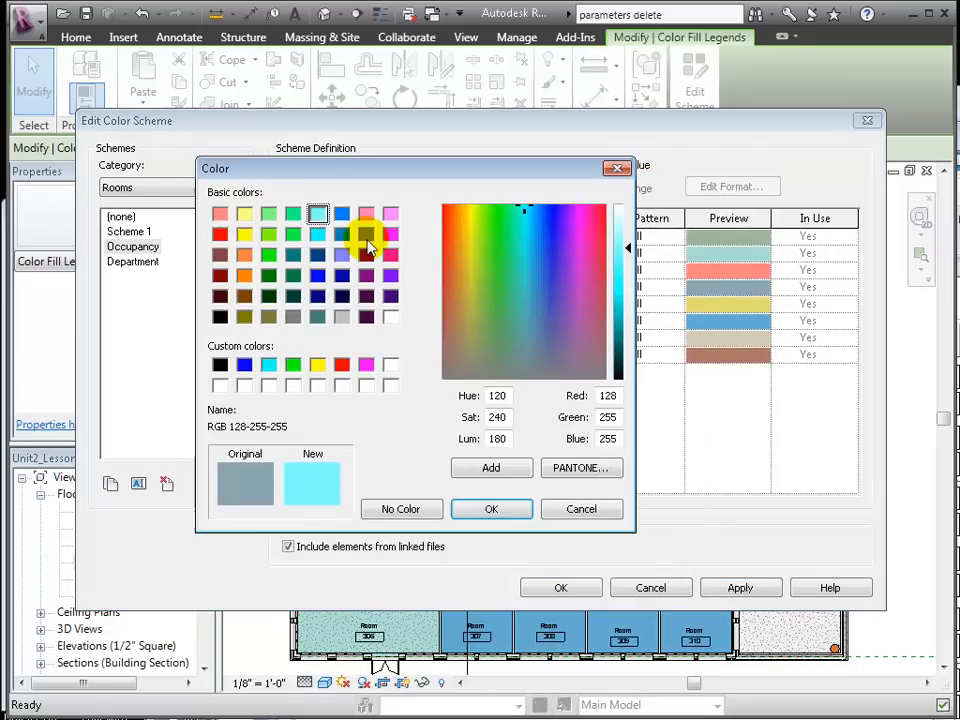
pyautogui.click(245, 247)
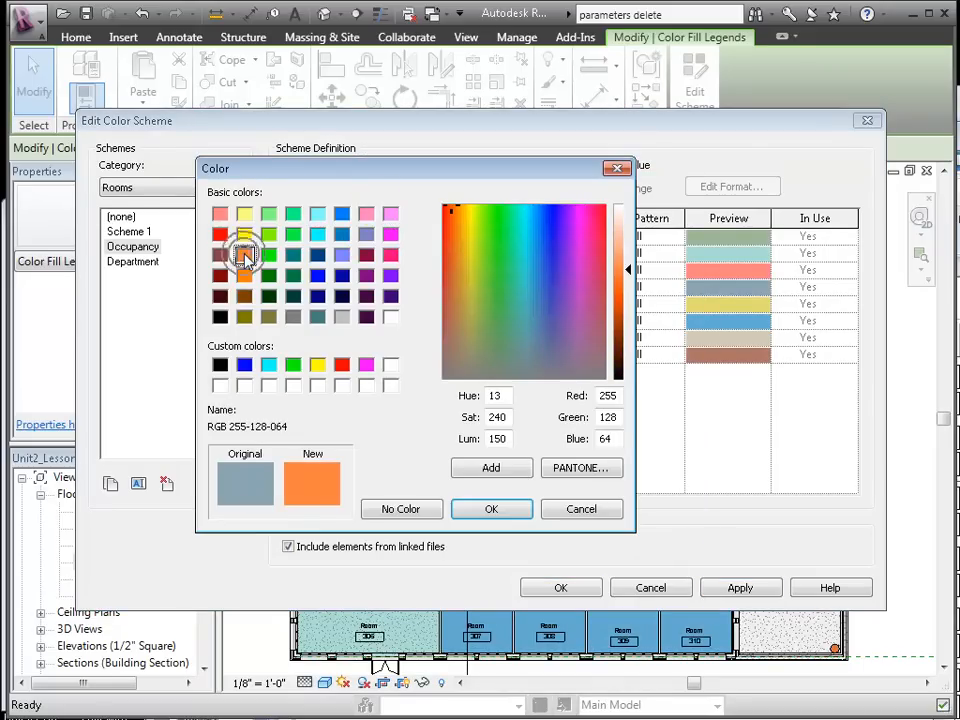
pyautogui.click(491, 509)
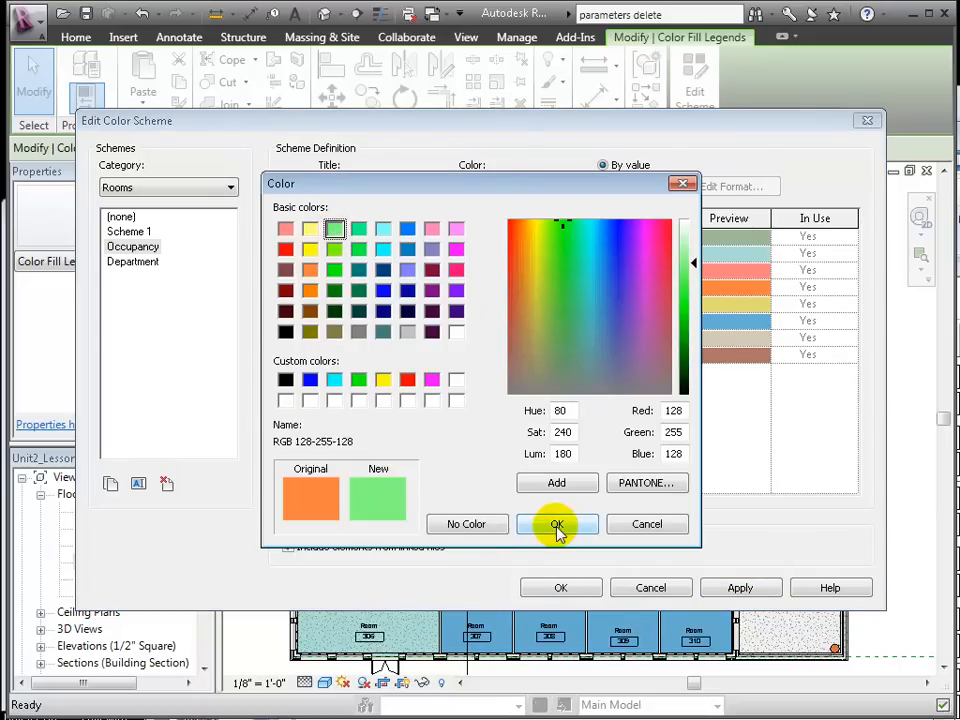
pyautogui.click(557, 524)
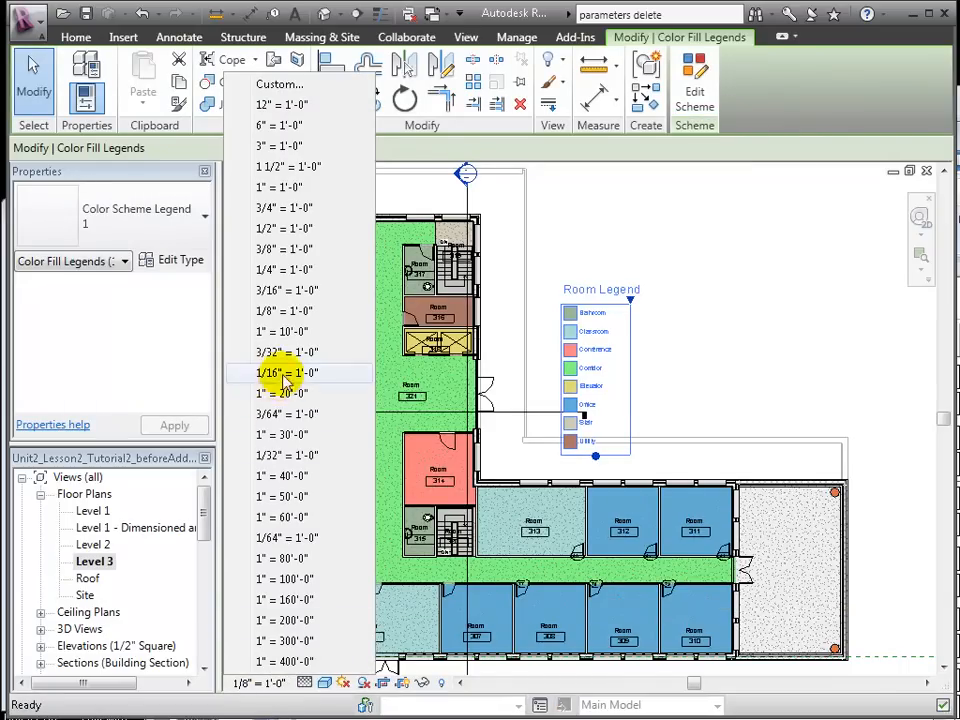
# Set the plan to 1/16" = 1'-0", filter the selection to Room Tags and swap to the number-only tag type.
pyautogui.click(283, 372)
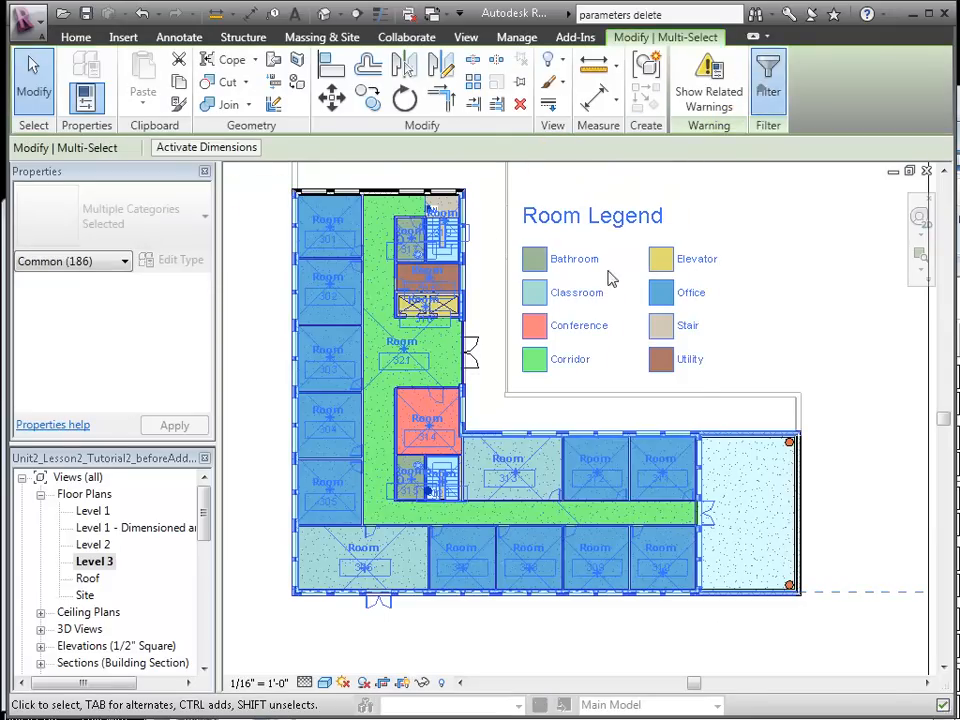
pyautogui.click(768, 80)
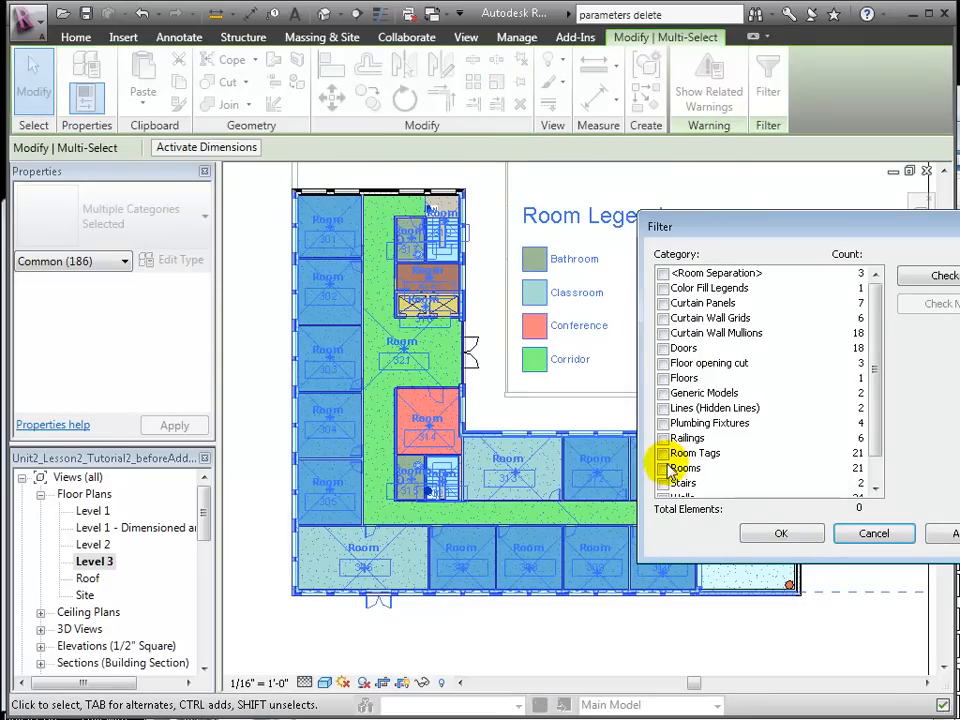
pyautogui.click(782, 533)
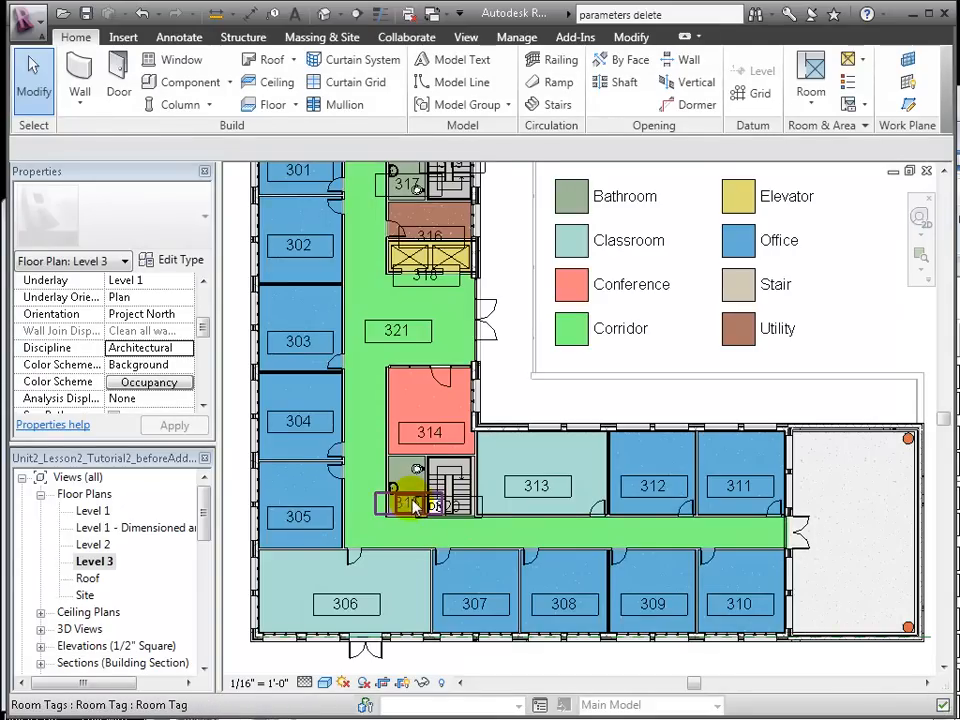
pyautogui.click(405, 500)
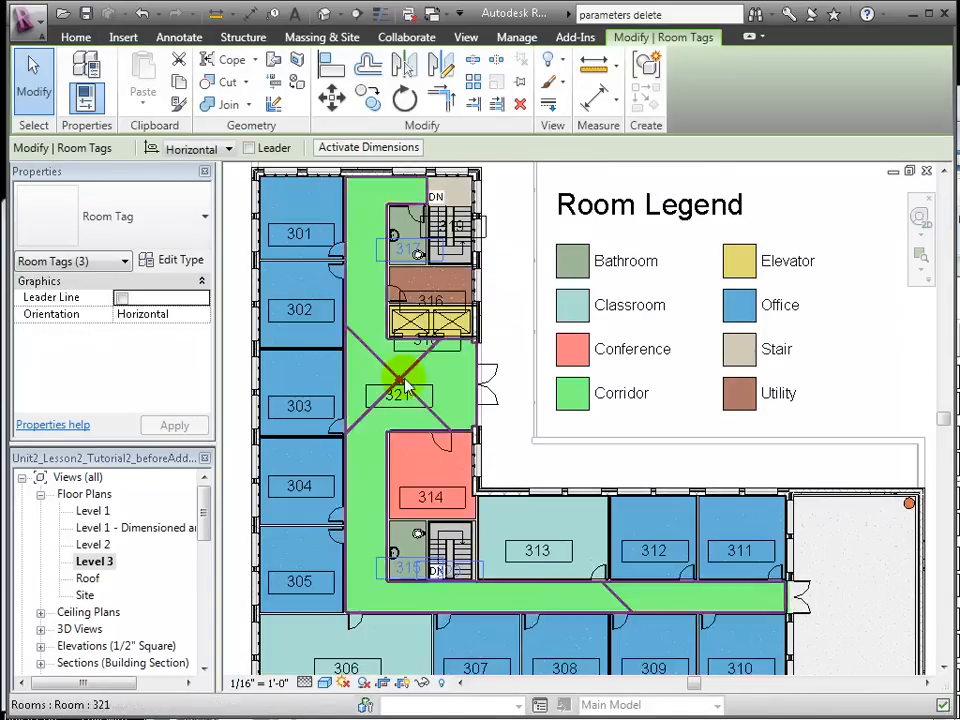
# Change the Orientation of the three stair-side room tags from Horizontal to Vertical.
pyautogui.click(225, 148)
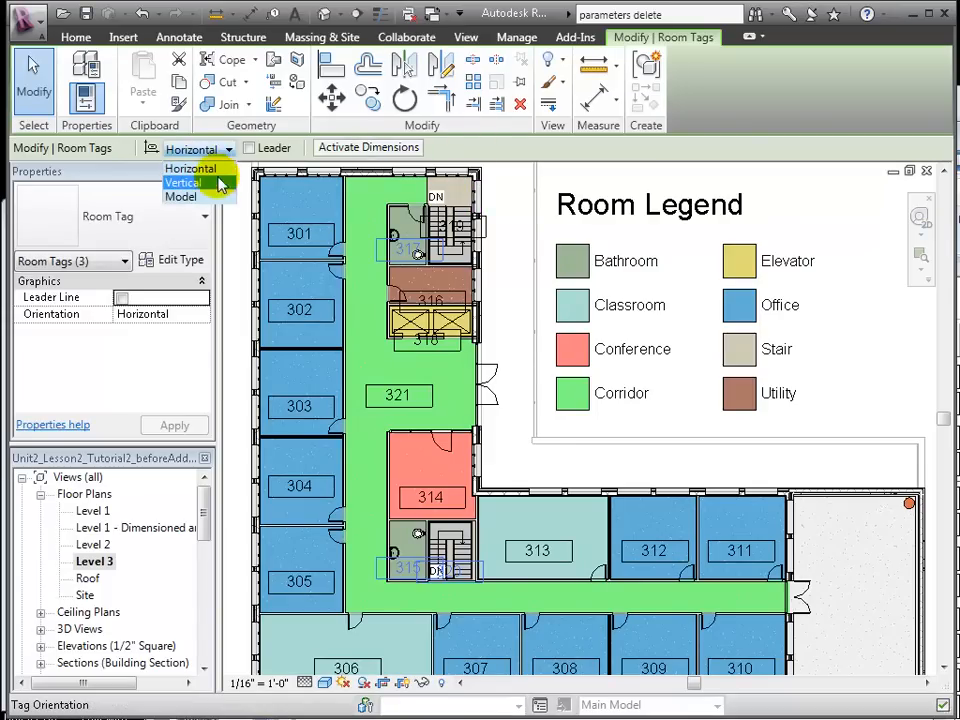
pyautogui.click(183, 182)
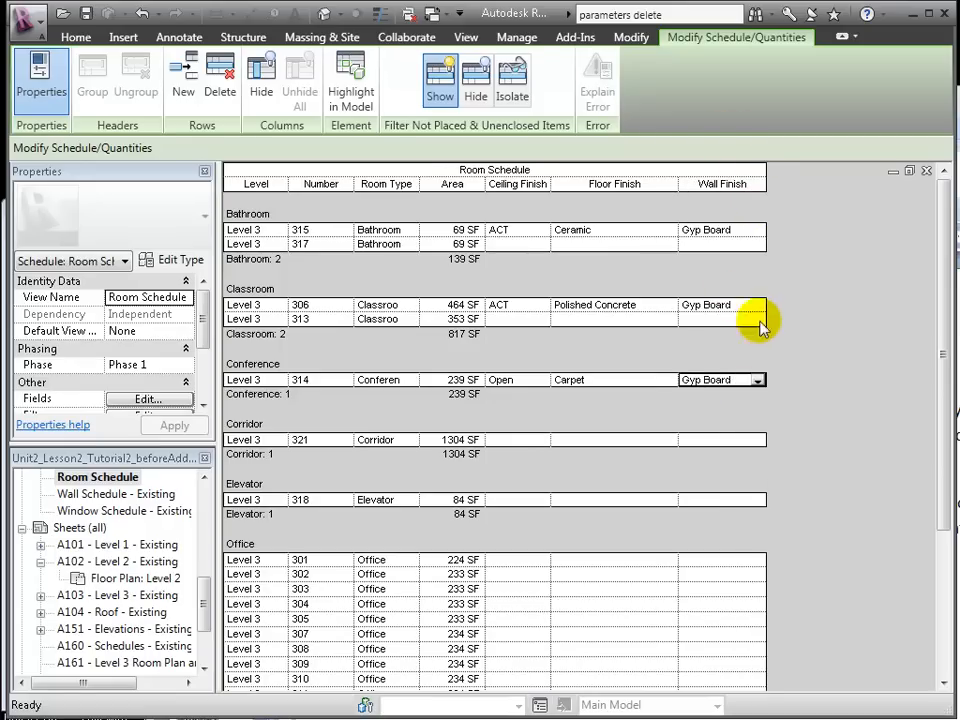
# Enter a classroom wall finish in the Room Schedule grouped by Room Type.
pyautogui.click(610, 440)
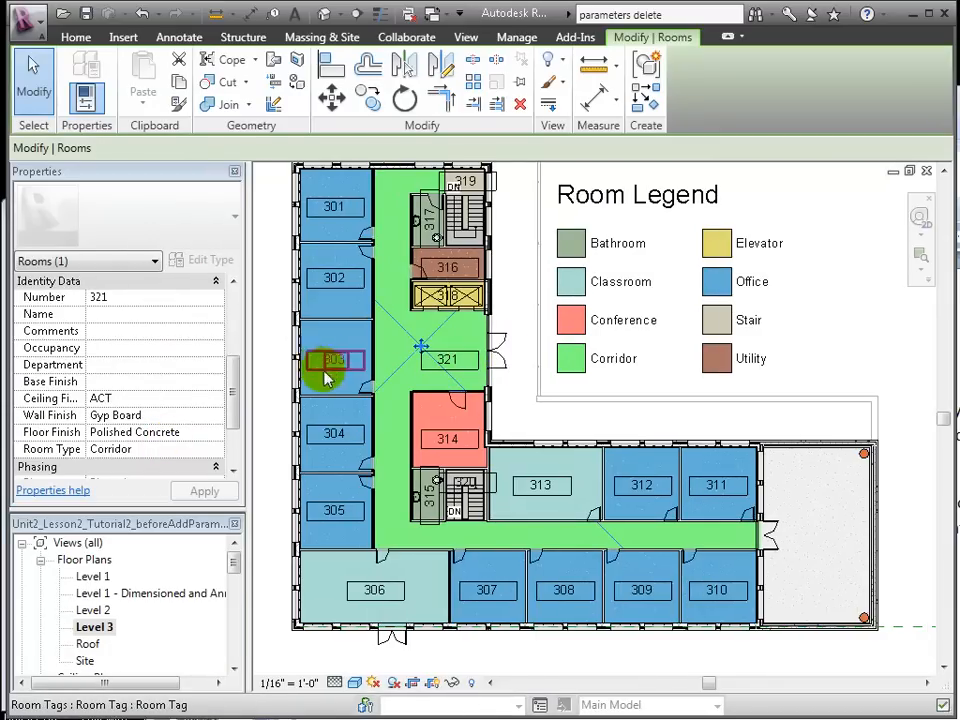
# Review the properties of rooms 303 and 321 on the Level 3 plan, then browse the sheet list.
pyautogui.click(335, 358)
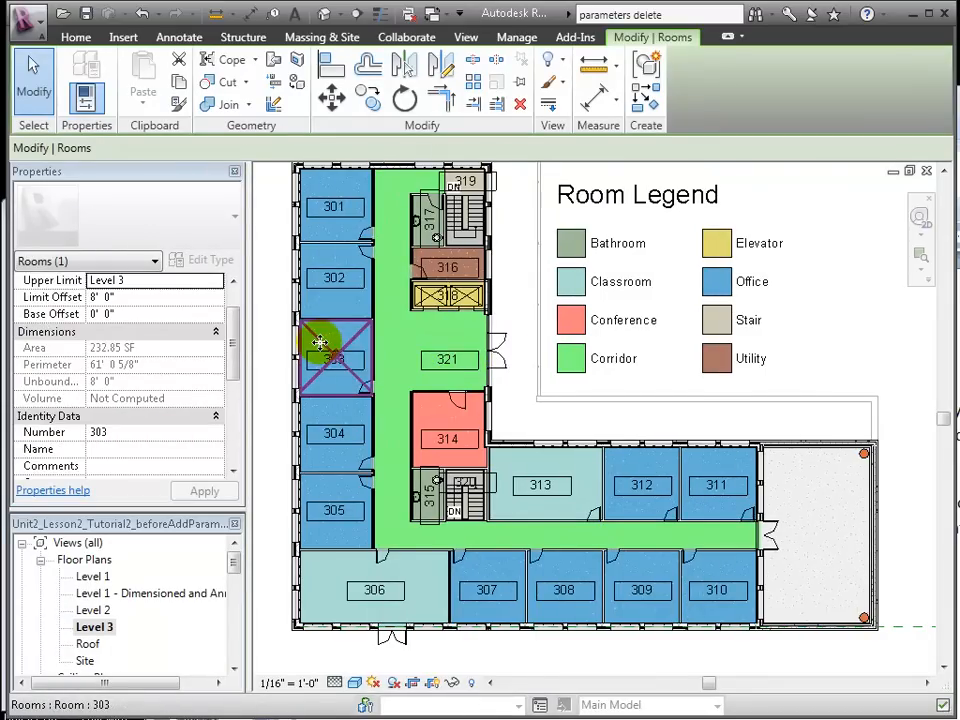
pyautogui.click(335, 277)
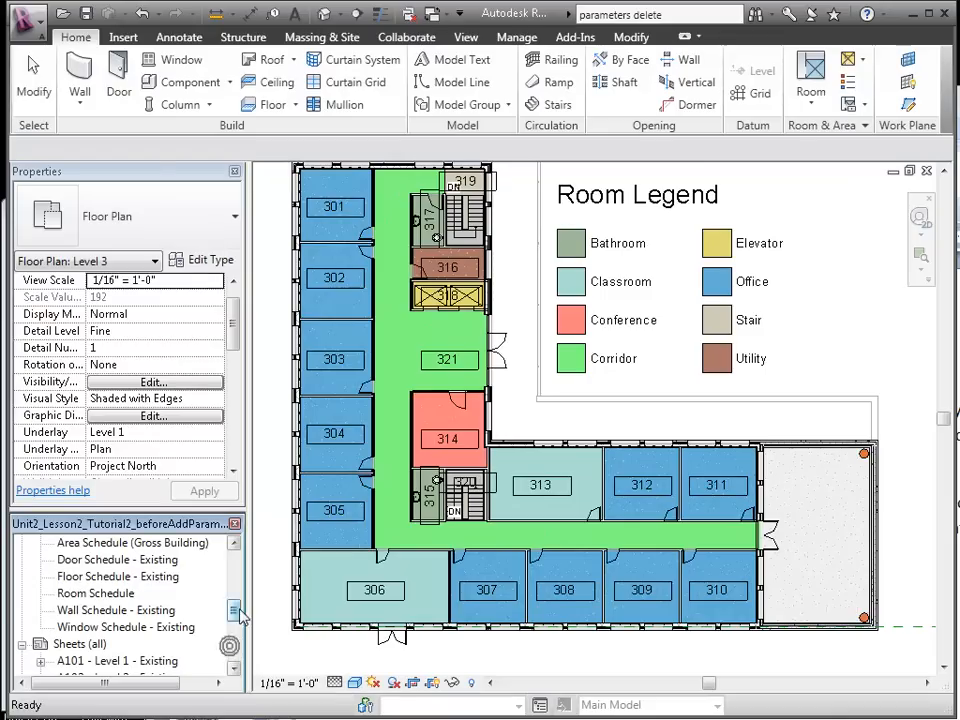
pyautogui.doubleClick(96, 593)
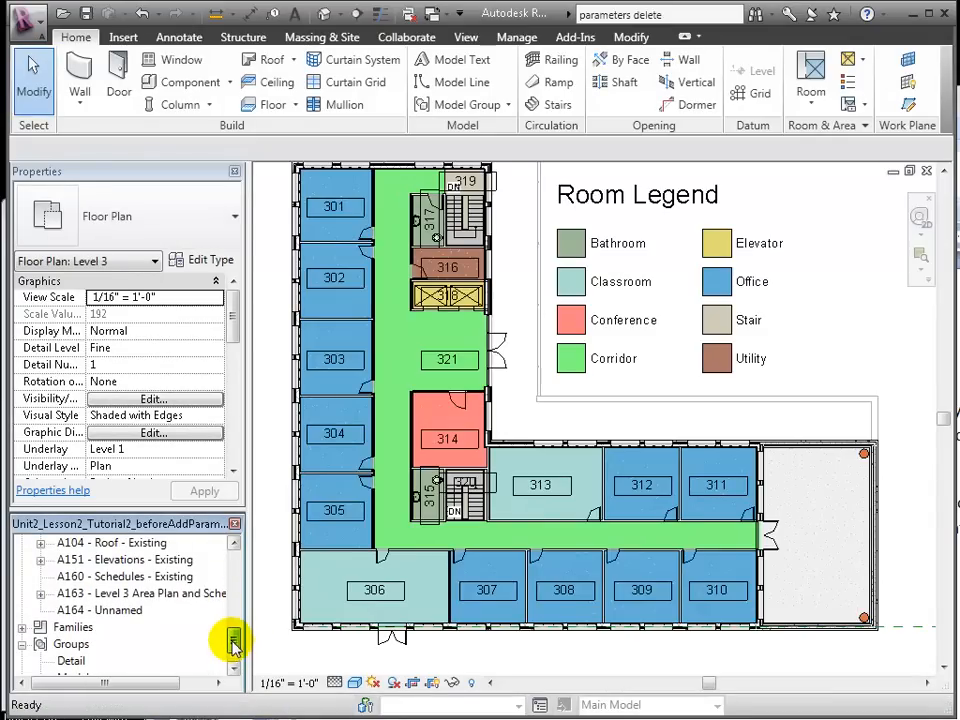
# Duplicate the Level 3 floor plan as an independent view named 'Level 3- Room Plan'.
pyautogui.rightClick(98, 610)
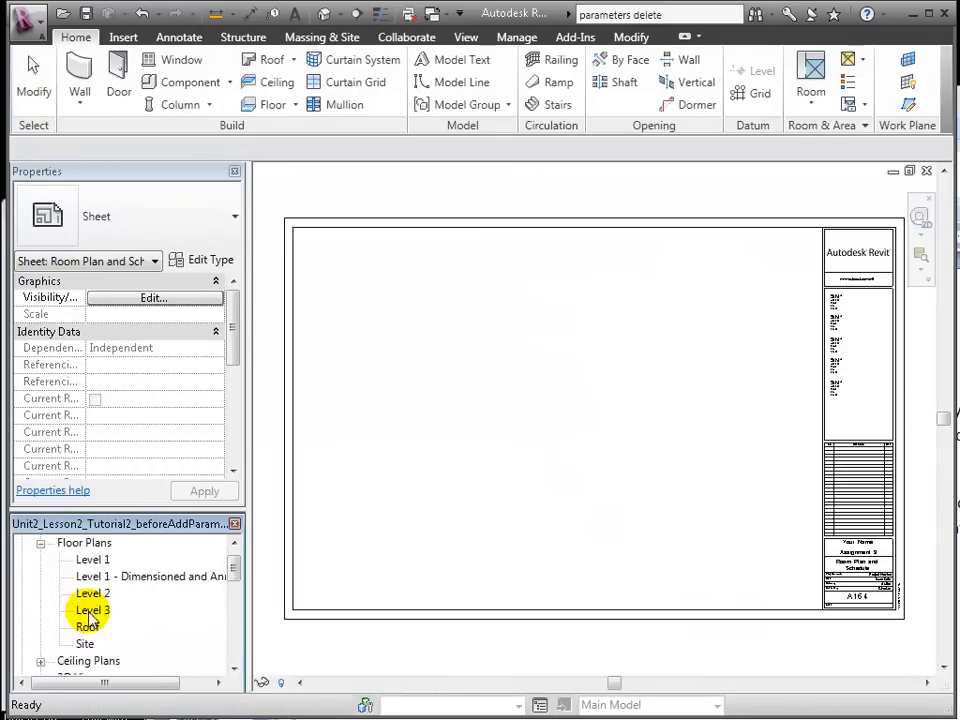
pyautogui.doubleClick(93, 609)
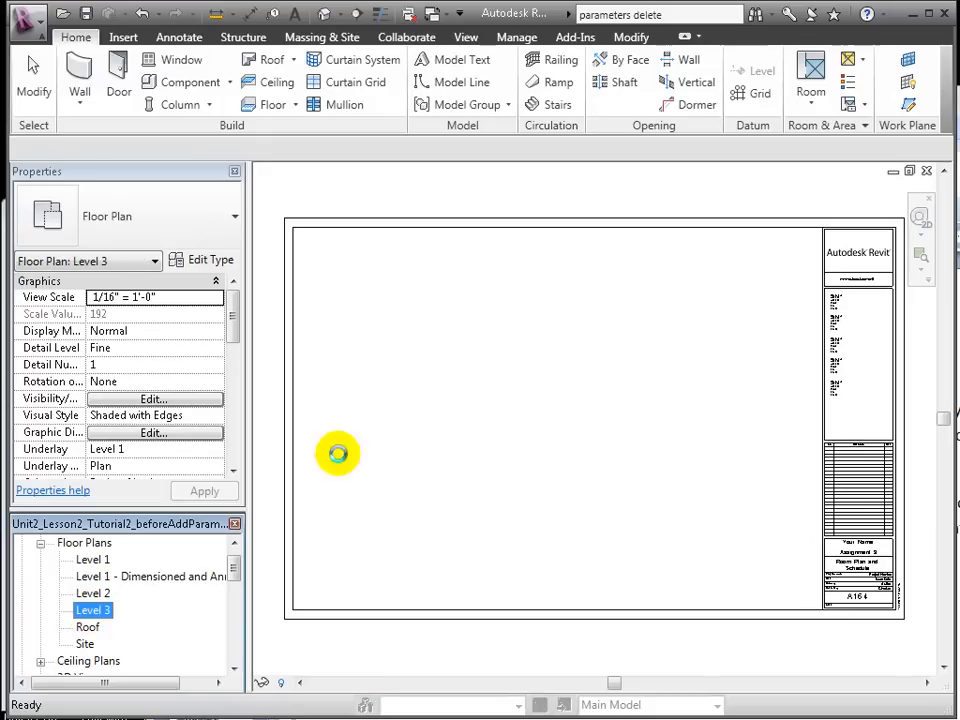
pyautogui.rightClick(93, 626)
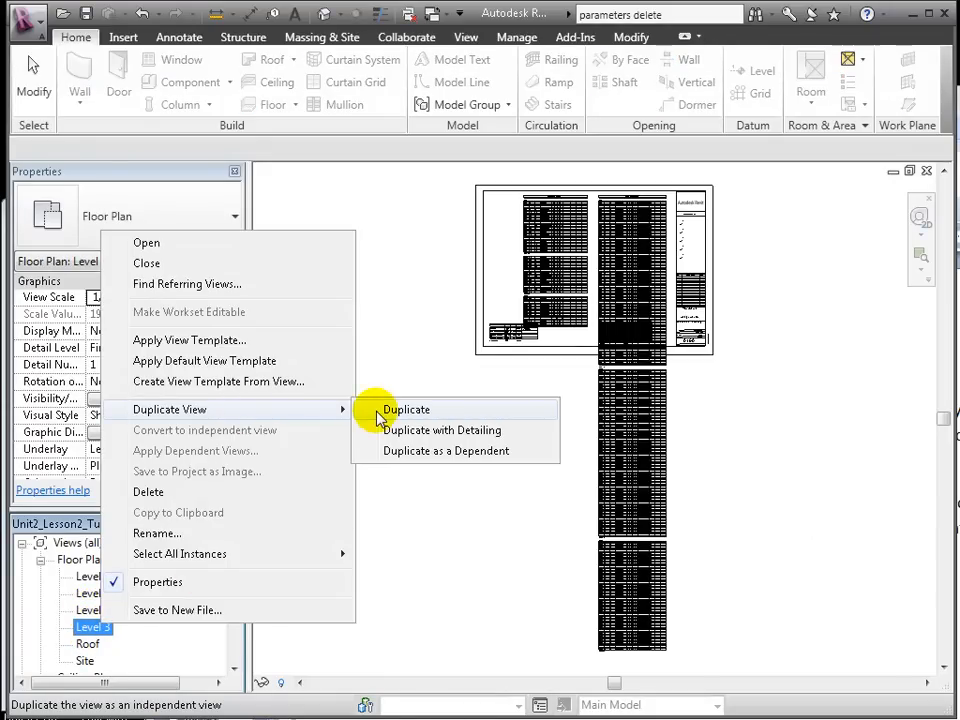
pyautogui.click(405, 409)
pyautogui.write('Level 3- Room Plan')
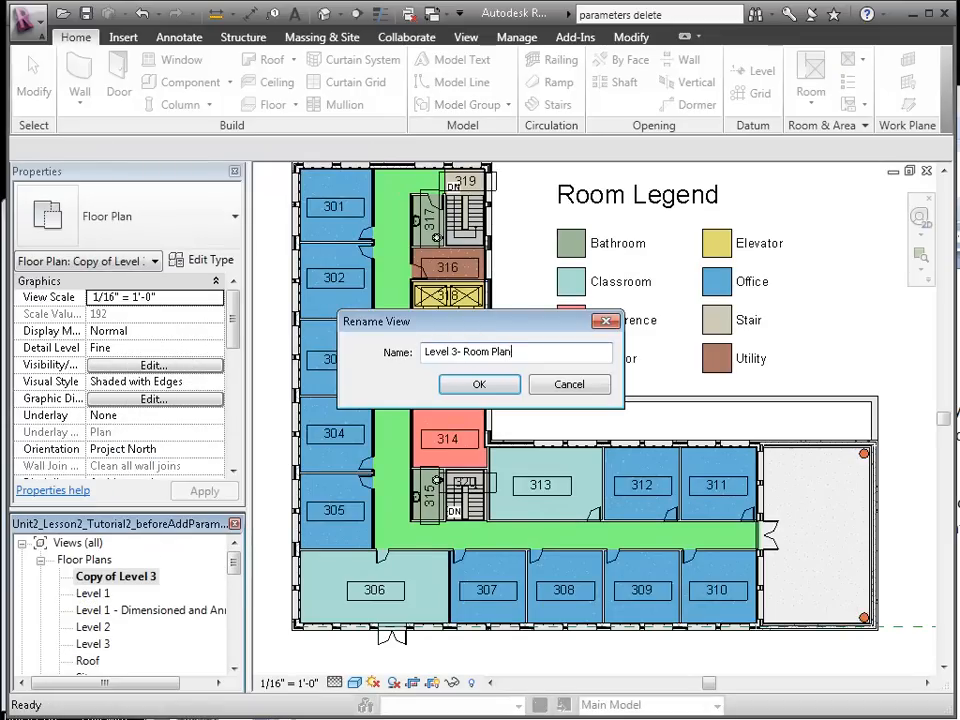
pyautogui.click(478, 384)
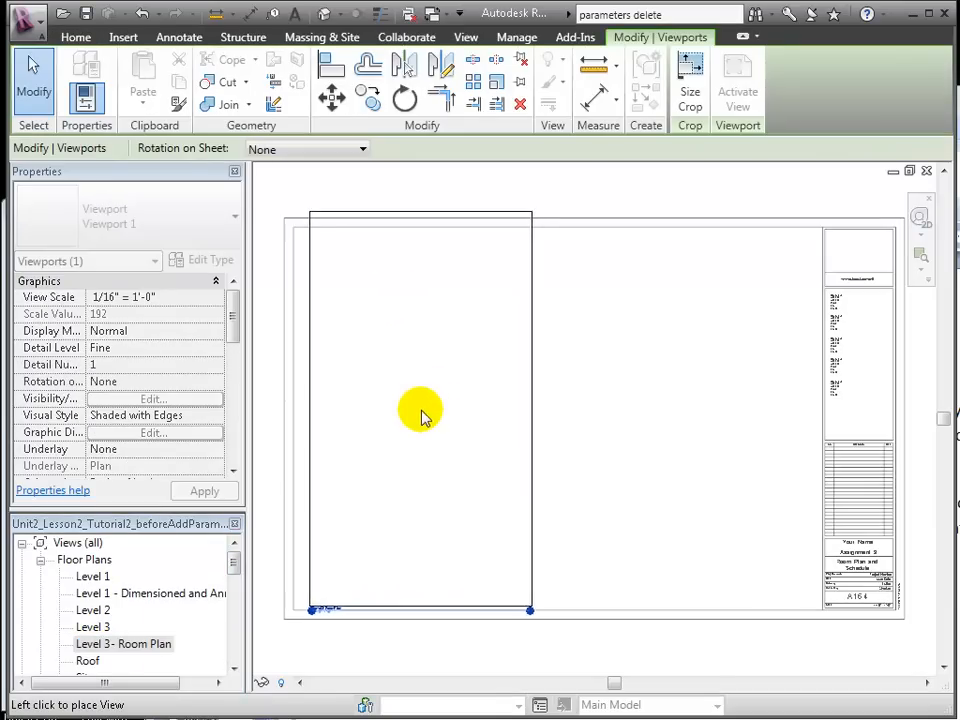
# Place Level 3- Room Plan on sheet A164 and enable Crop View with Crop Region Visible.
pyautogui.click(420, 410)
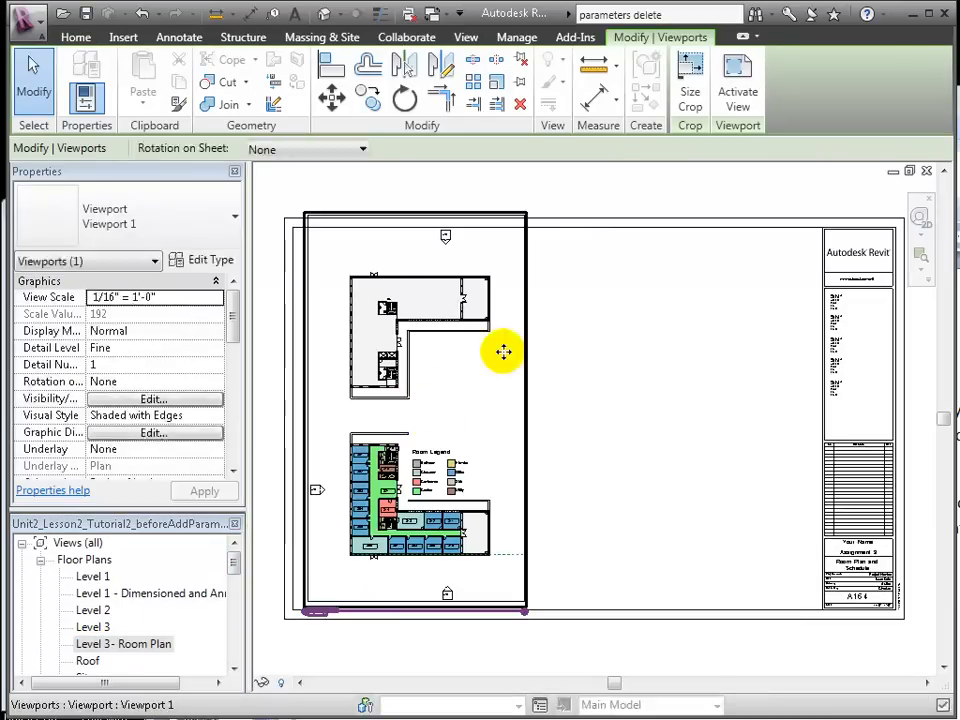
pyautogui.doubleClick(503, 351)
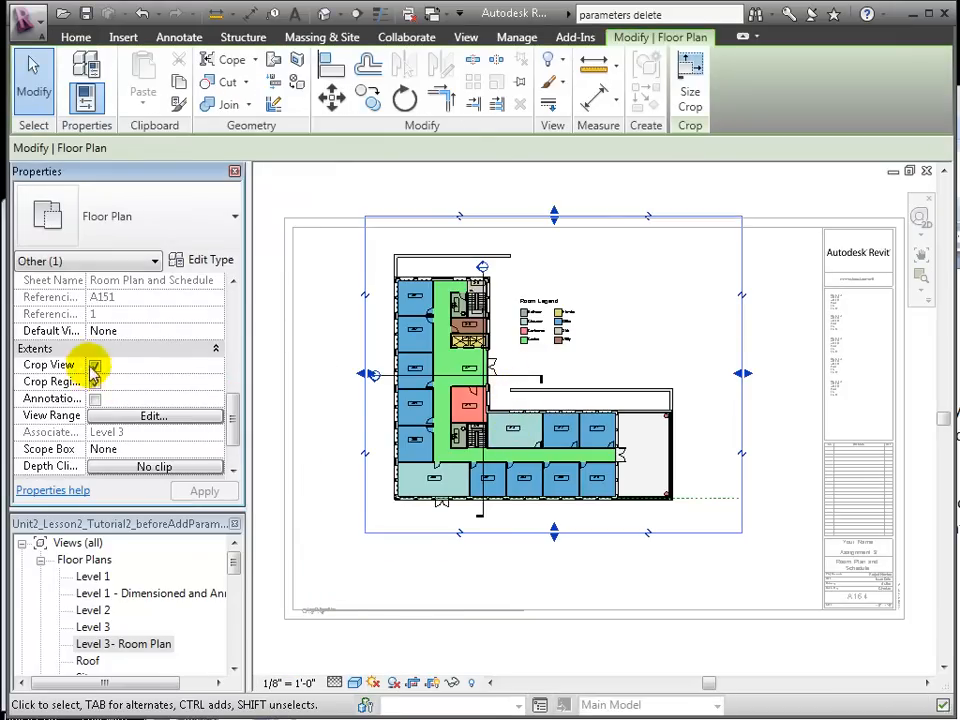
pyautogui.click(135, 381)
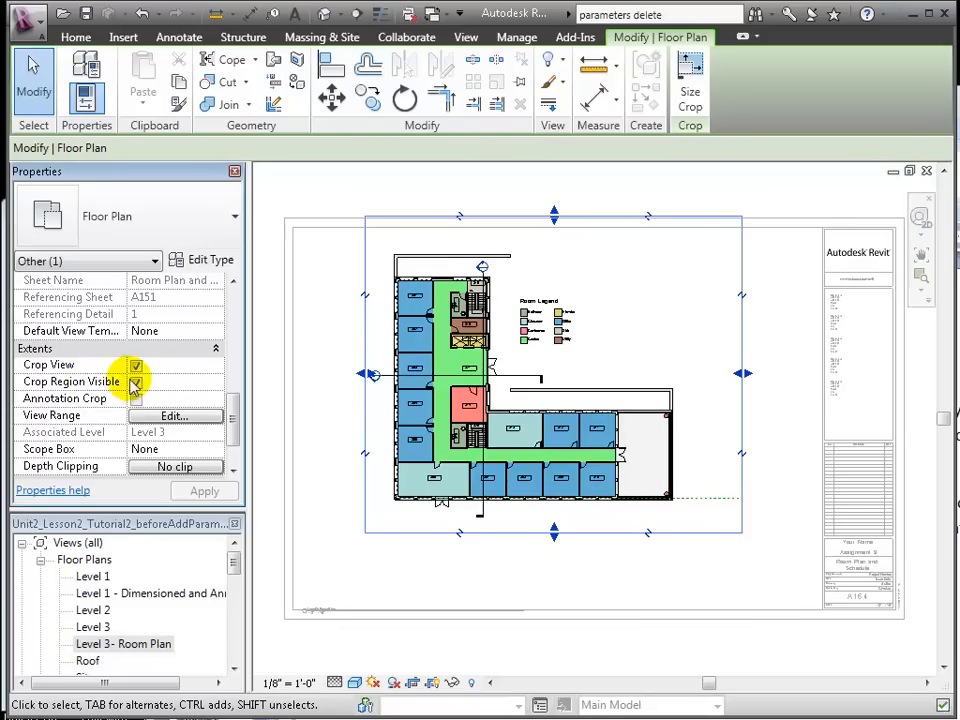